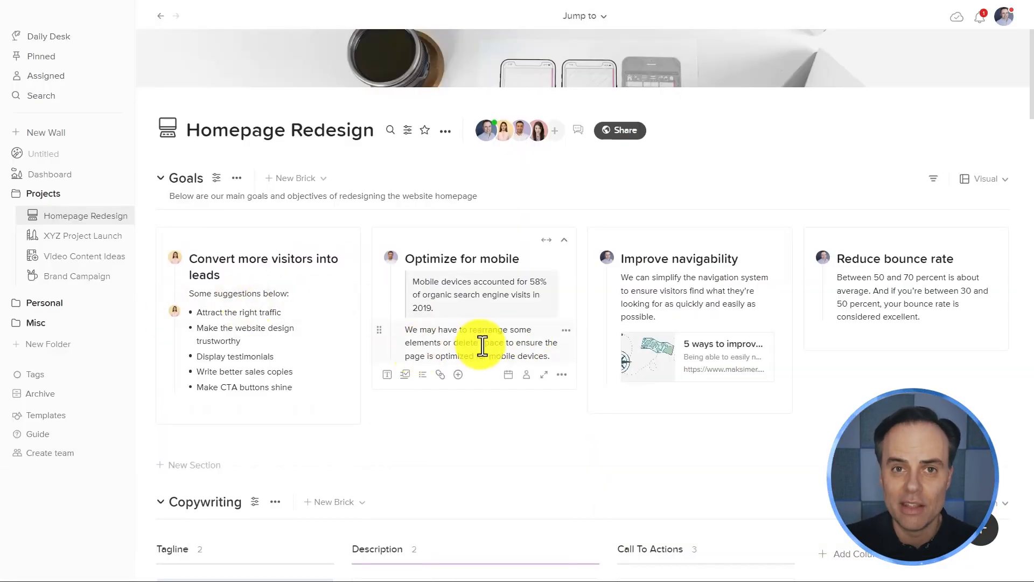
Add a brick to the Goals section and give it the heading 'New Note'
scroll("down", 3)
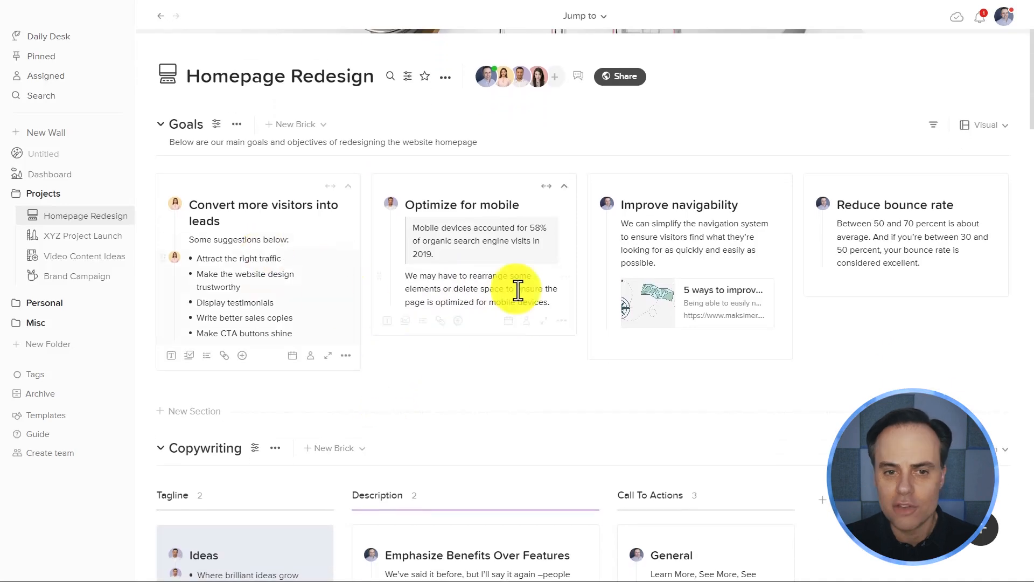
scroll("down", 3)
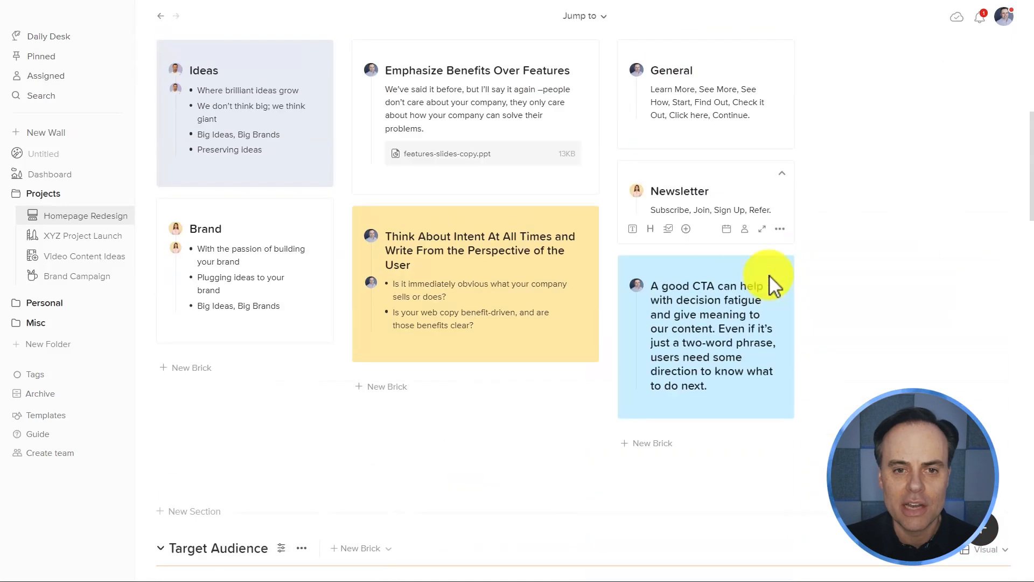
scroll("down", 3)
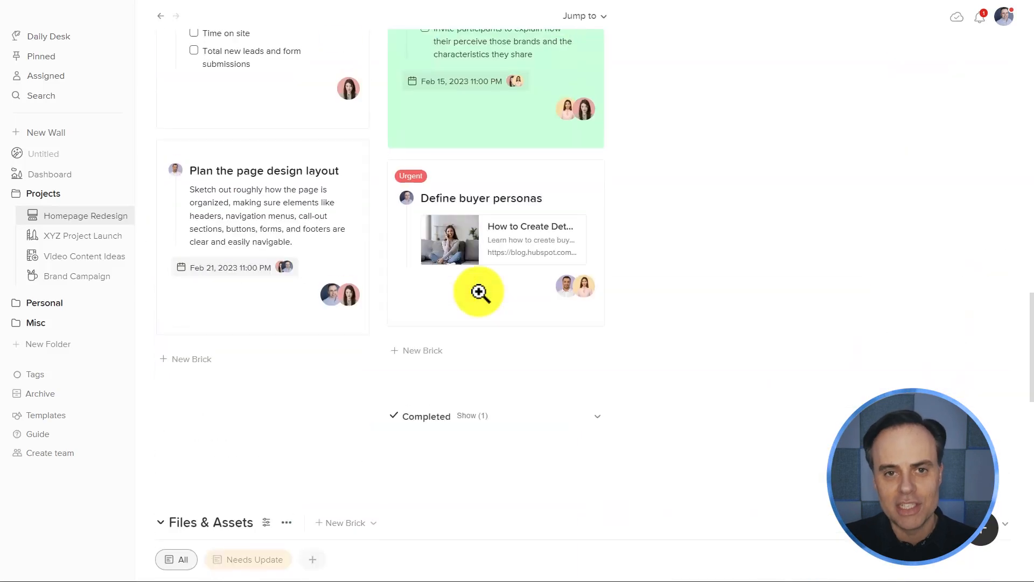
scroll("up", 3)
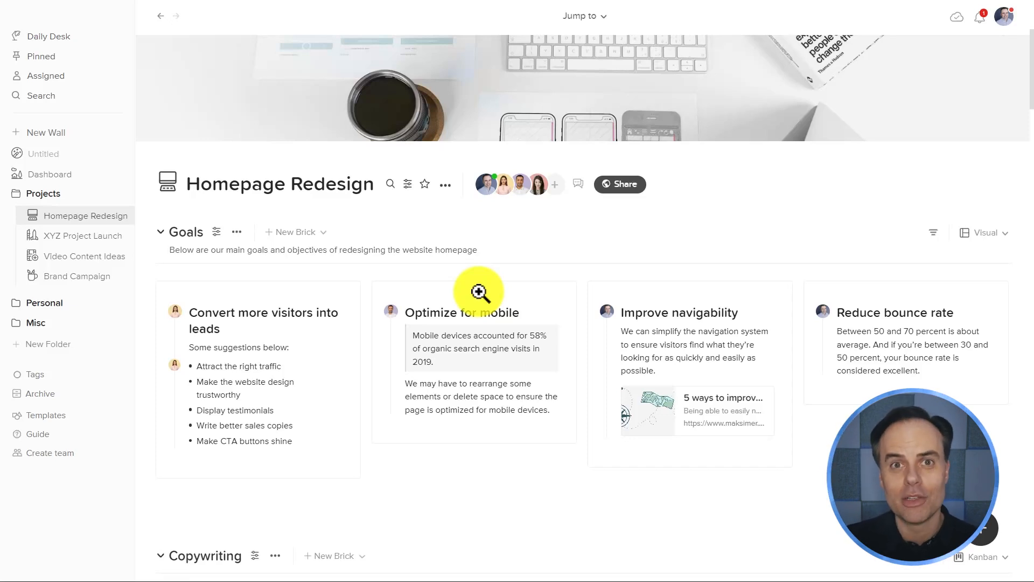
mouse_move(652, 270)
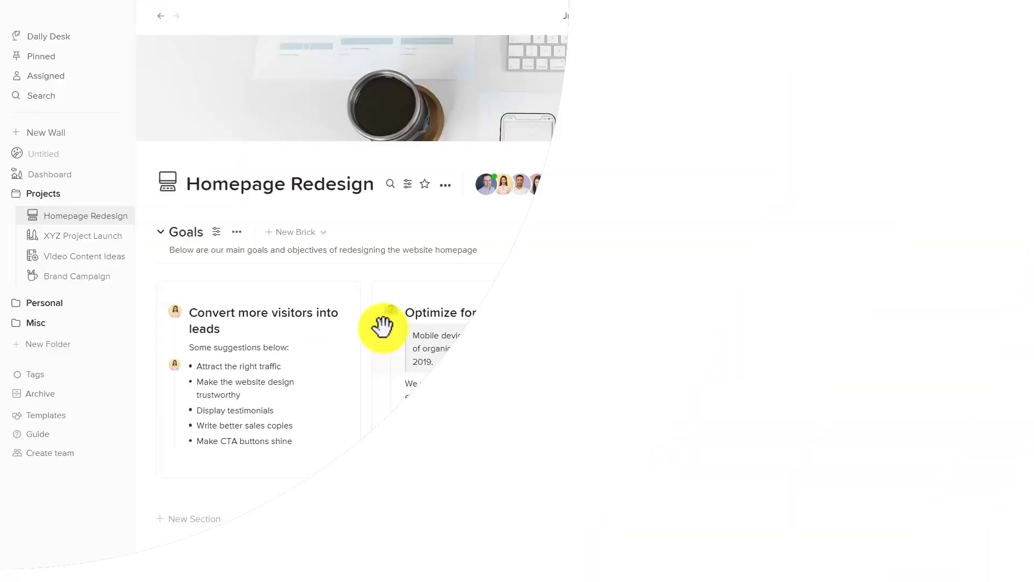
scroll("down", 3)
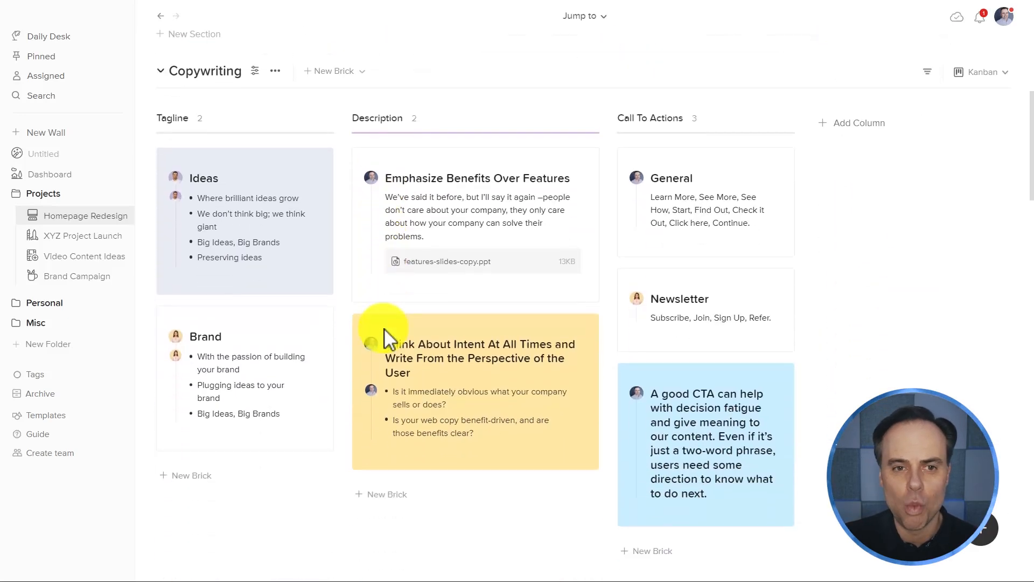
scroll("up", 3)
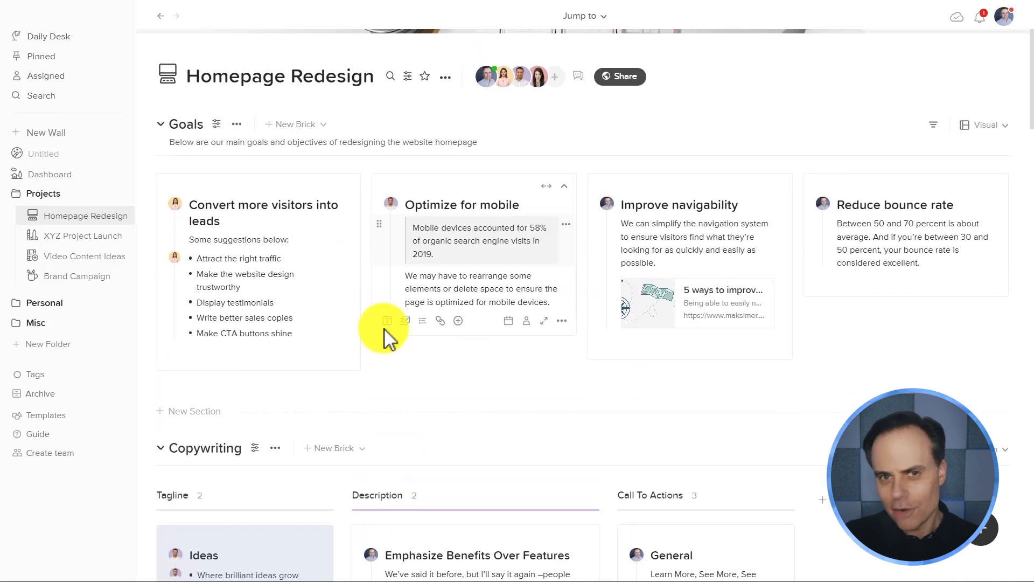
scroll("up", 3)
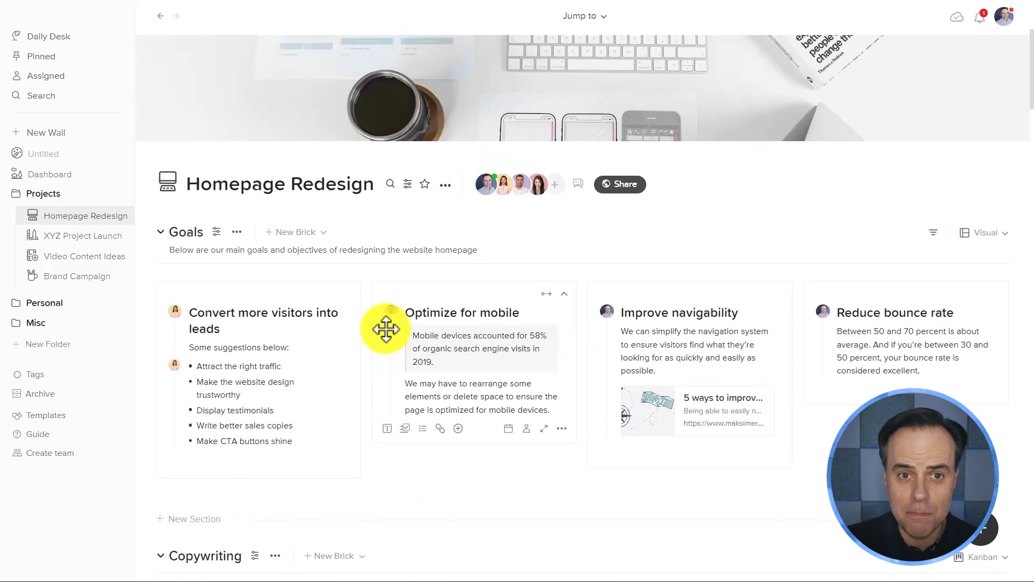
scroll("down", 3)
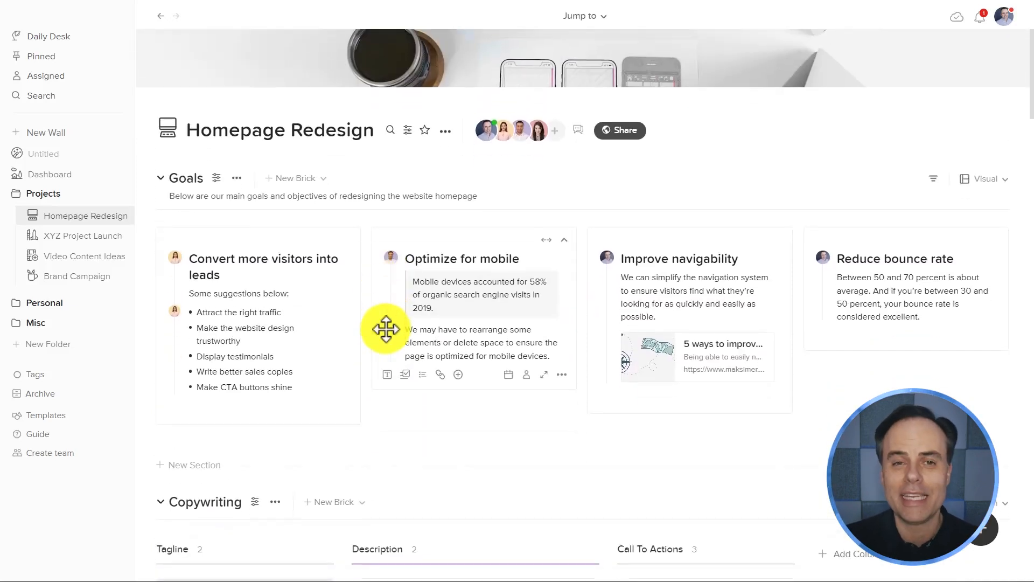
scroll("down", 3)
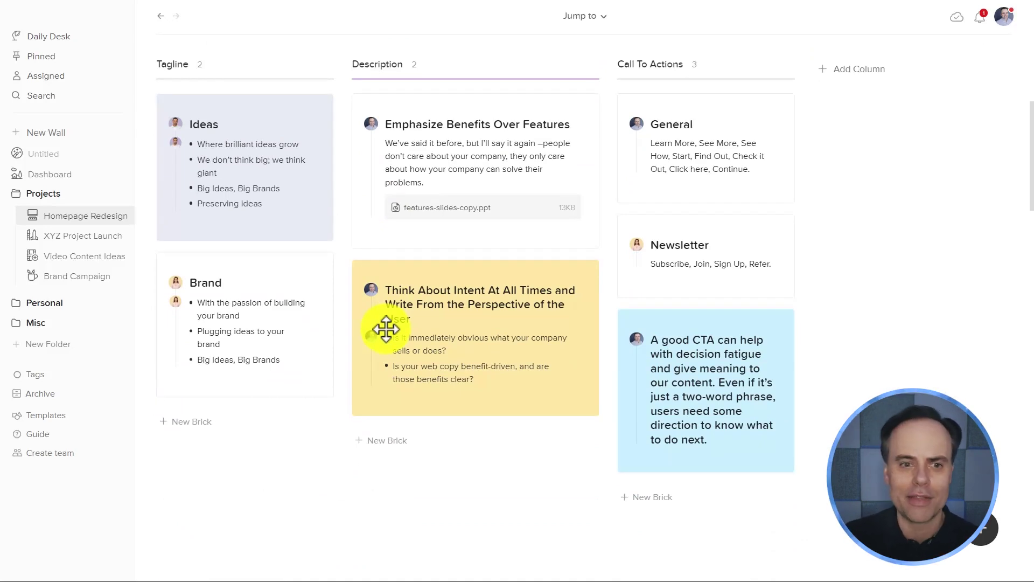
scroll("down", 3)
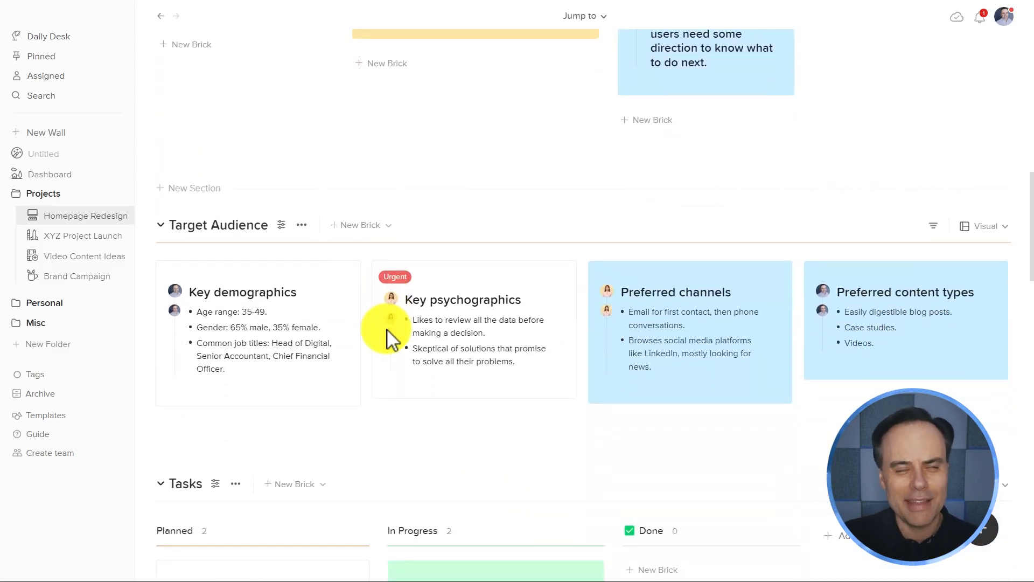
scroll("down", 3)
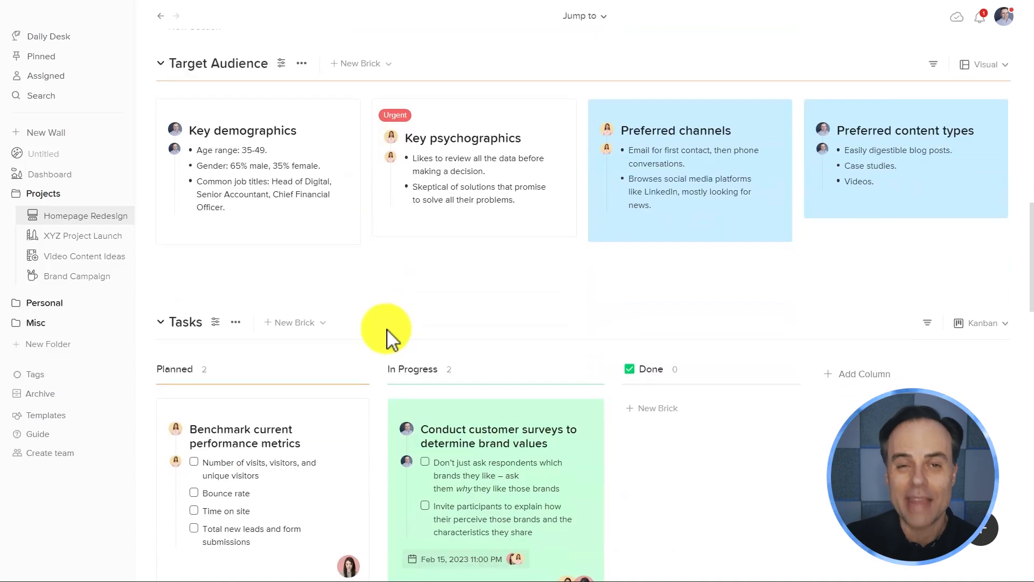
scroll("down", 3)
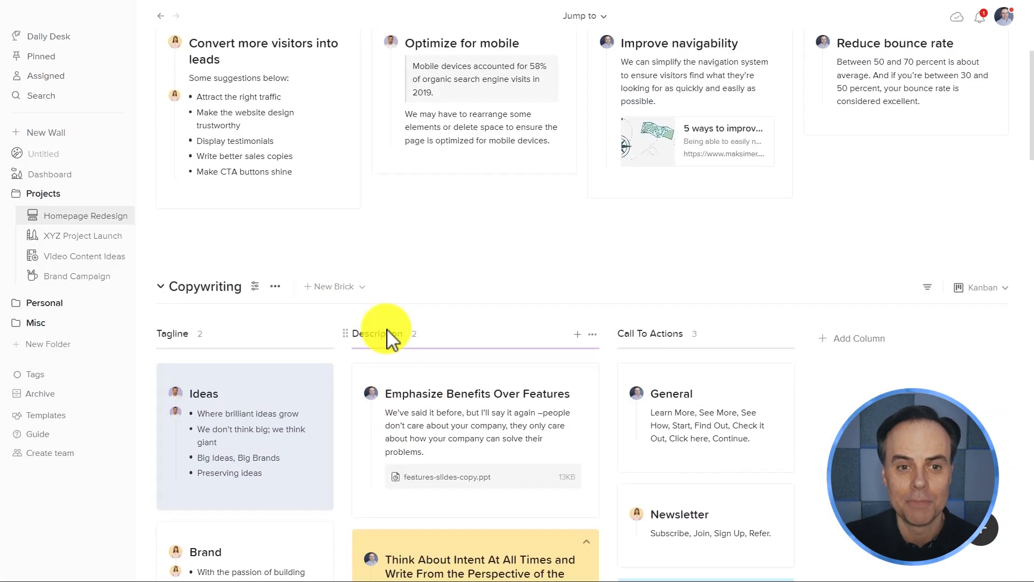
scroll("up", 3)
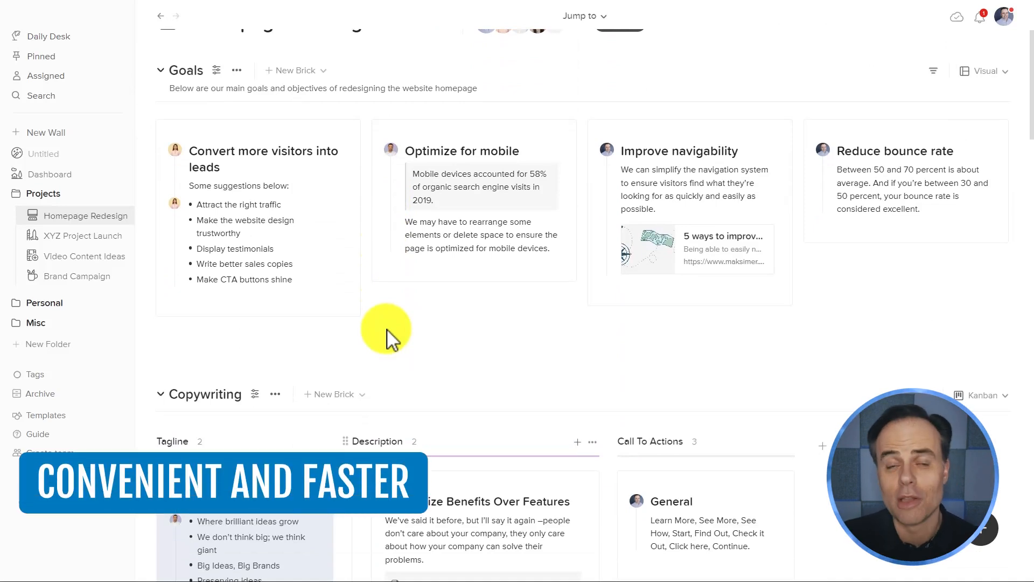
scroll("up", 3)
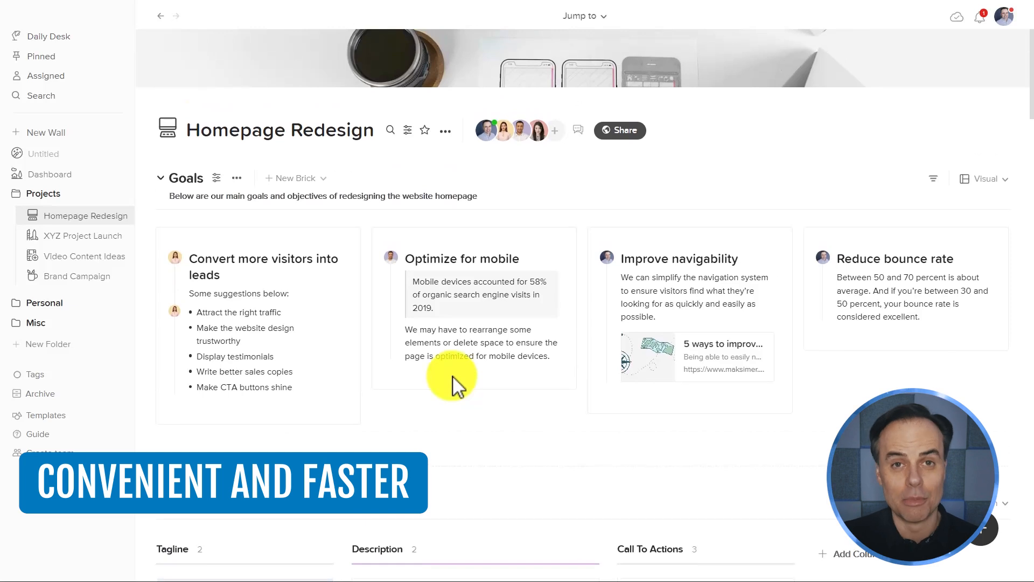
scroll("down", 3)
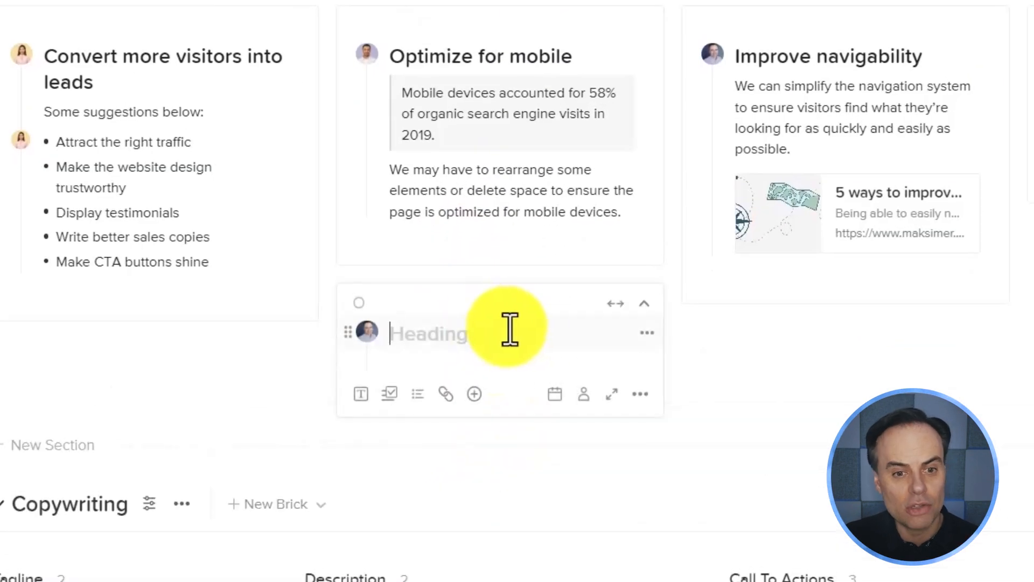
type("New No")
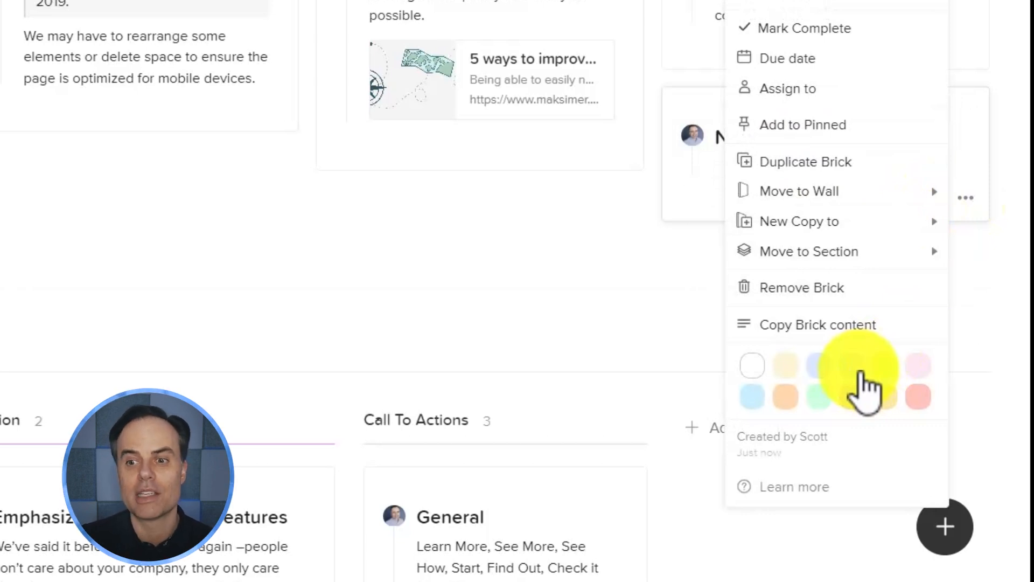
mouse_move(640, 251)
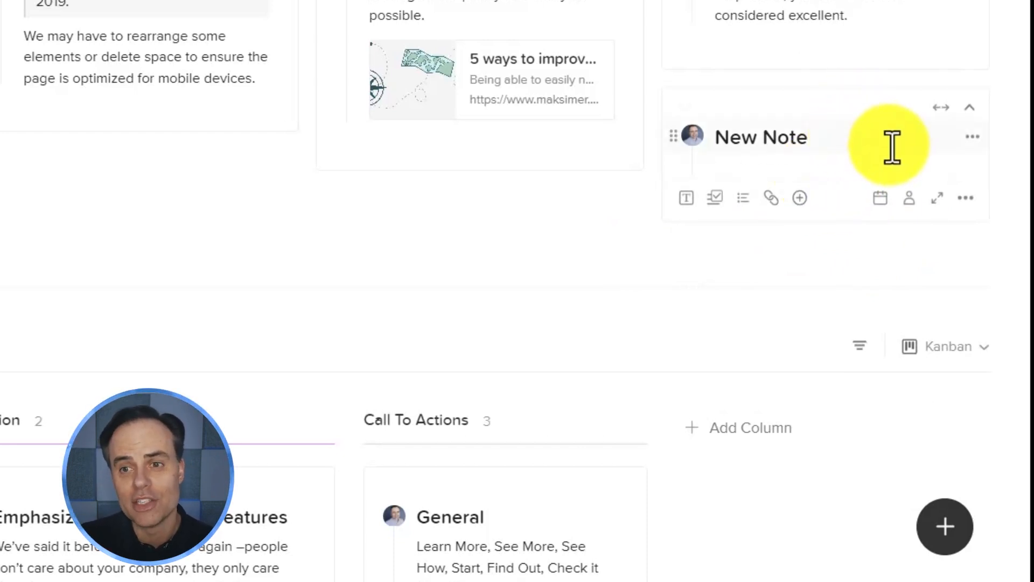
mouse_move(251, 256)
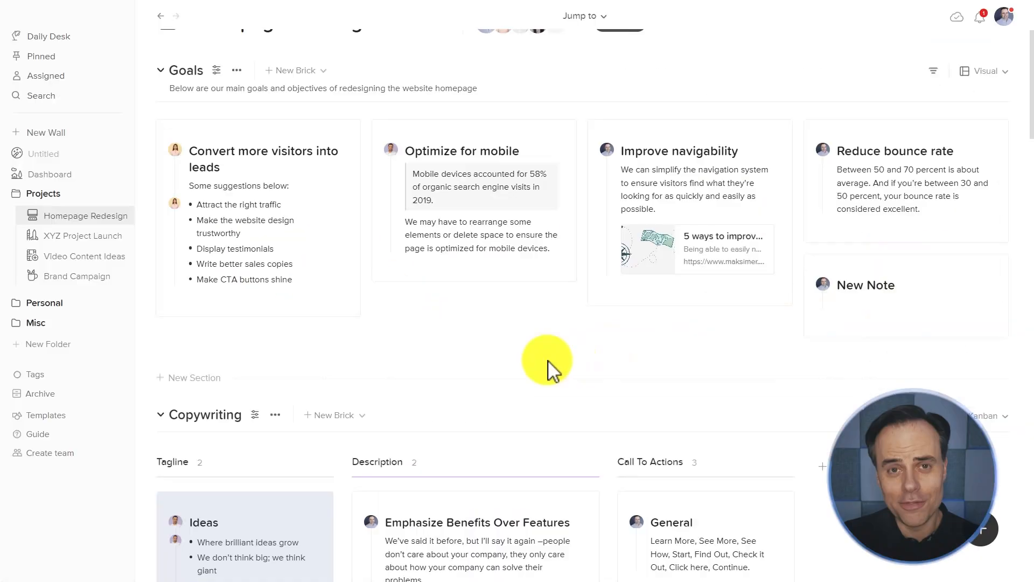
mouse_move(187, 106)
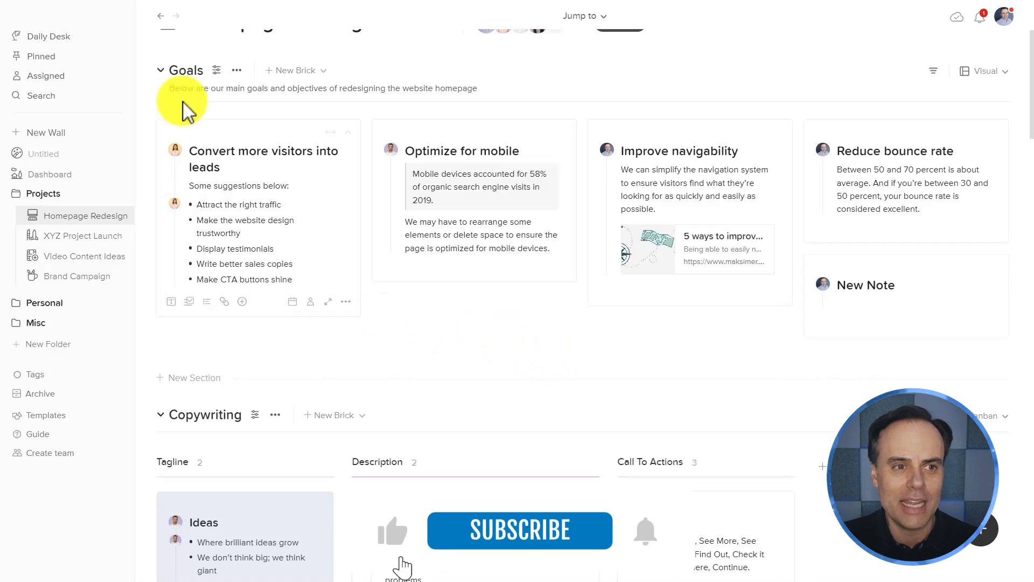
scroll("up", 3)
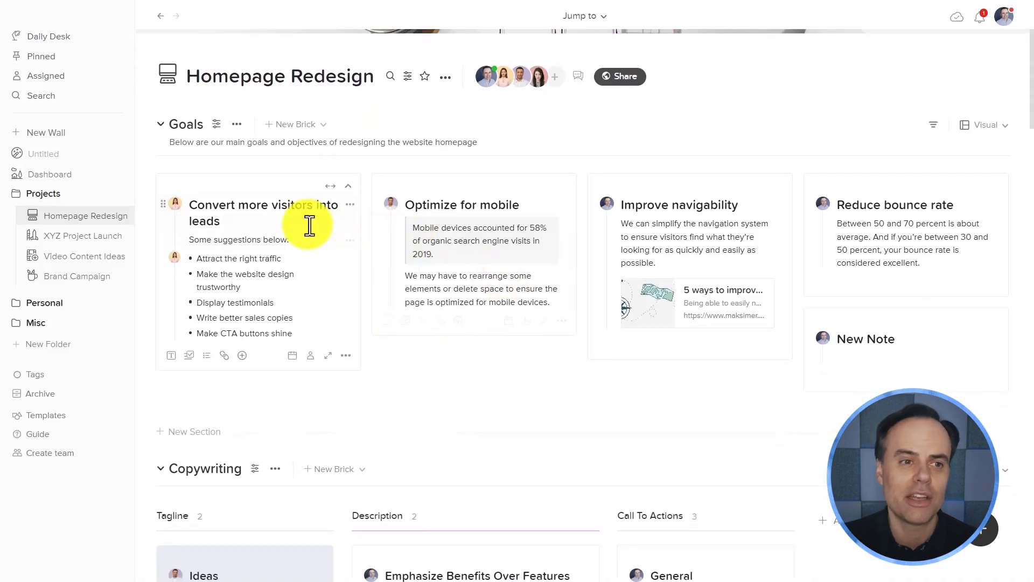
mouse_move(267, 202)
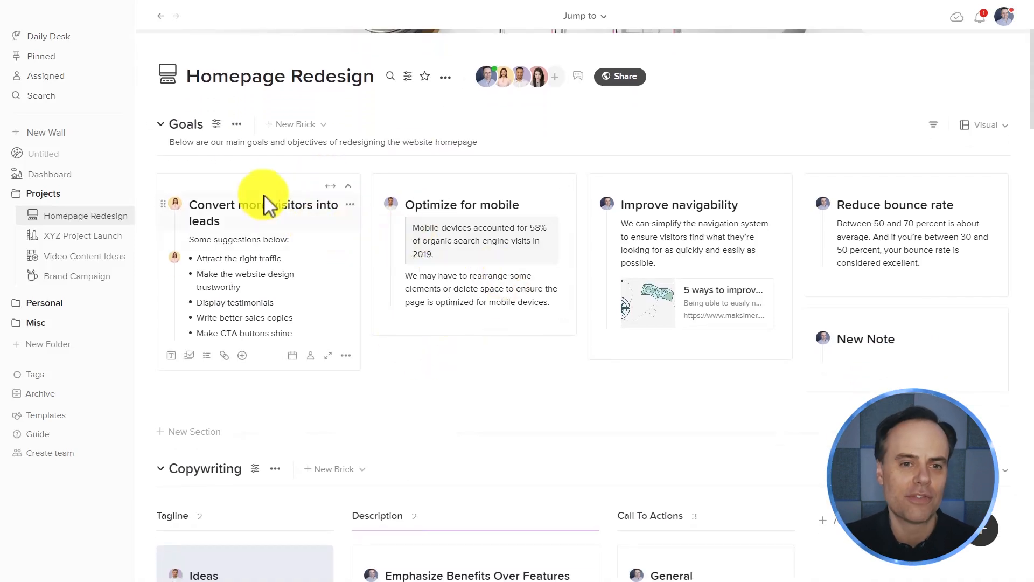
scroll("down", 3)
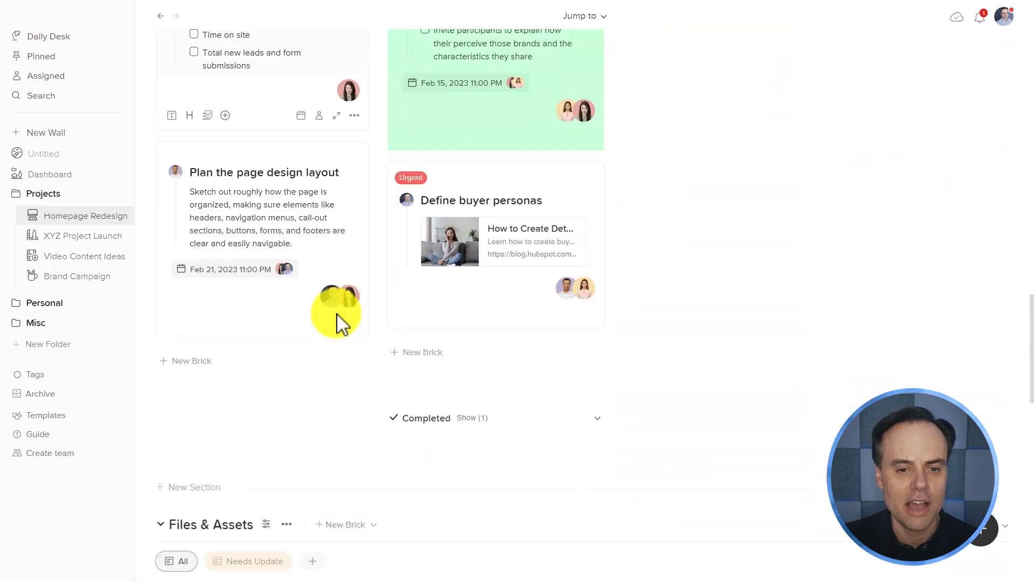
scroll("down", 3)
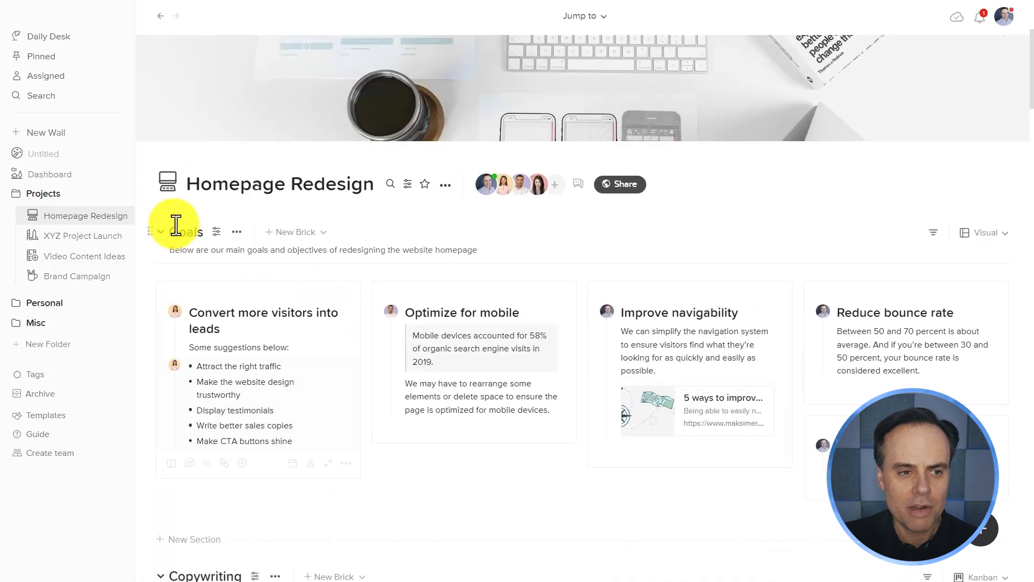
Collapse the Goals and Copywriting sections, then look over Target Audience and Tasks
left_click(159, 232)
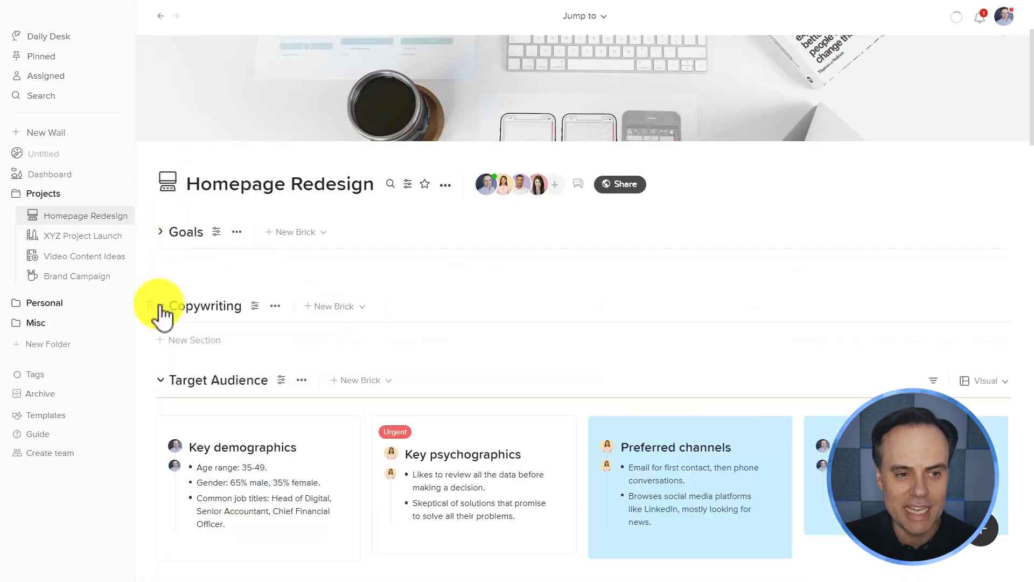
scroll("down", 3)
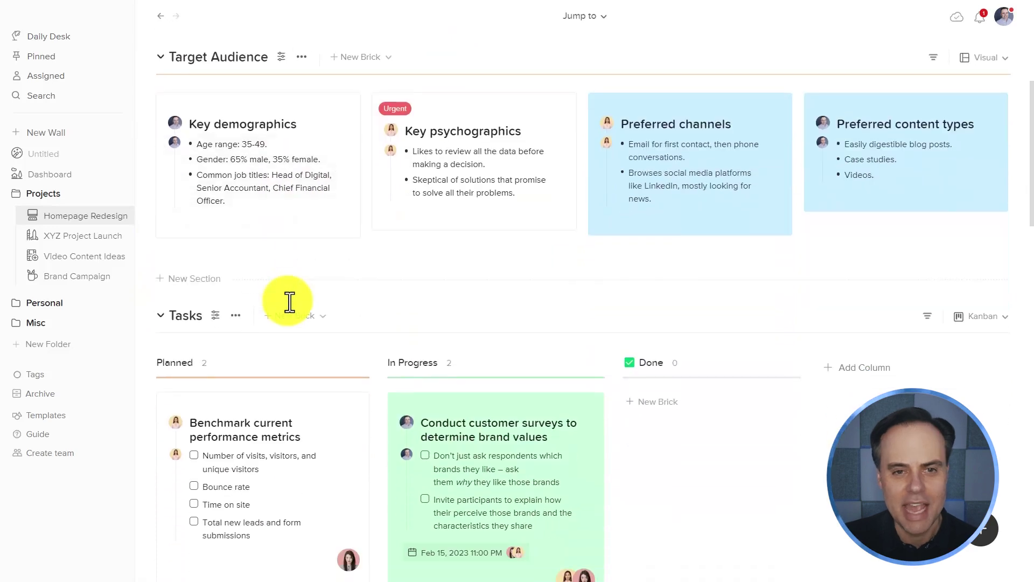
mouse_move(522, 240)
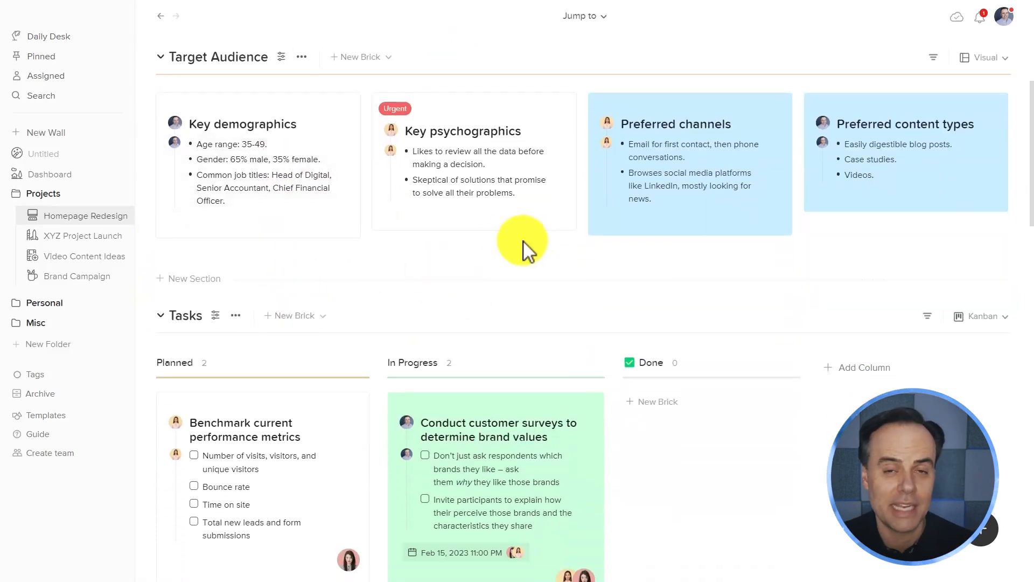
scroll("down", 3)
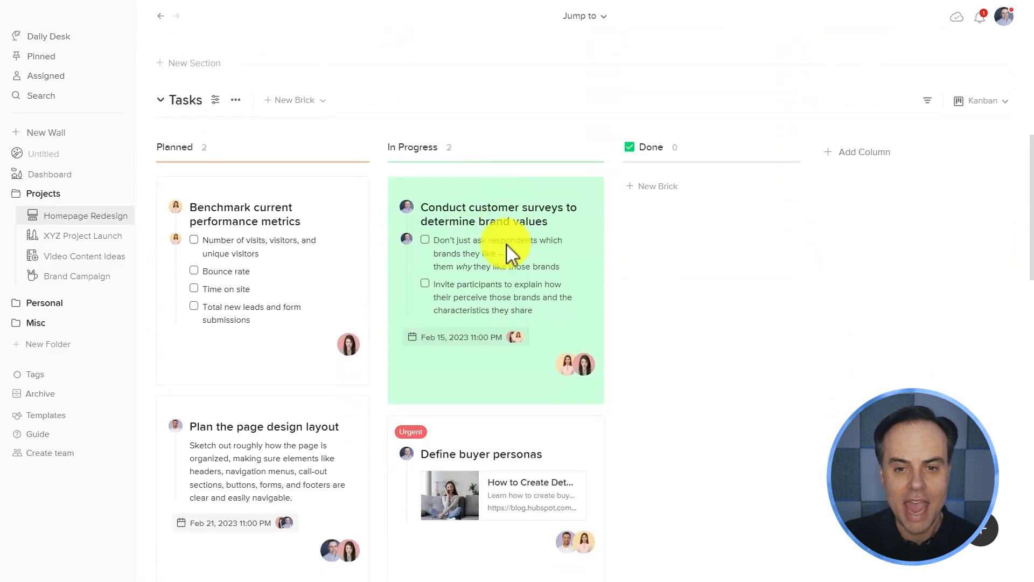
scroll("up", 3)
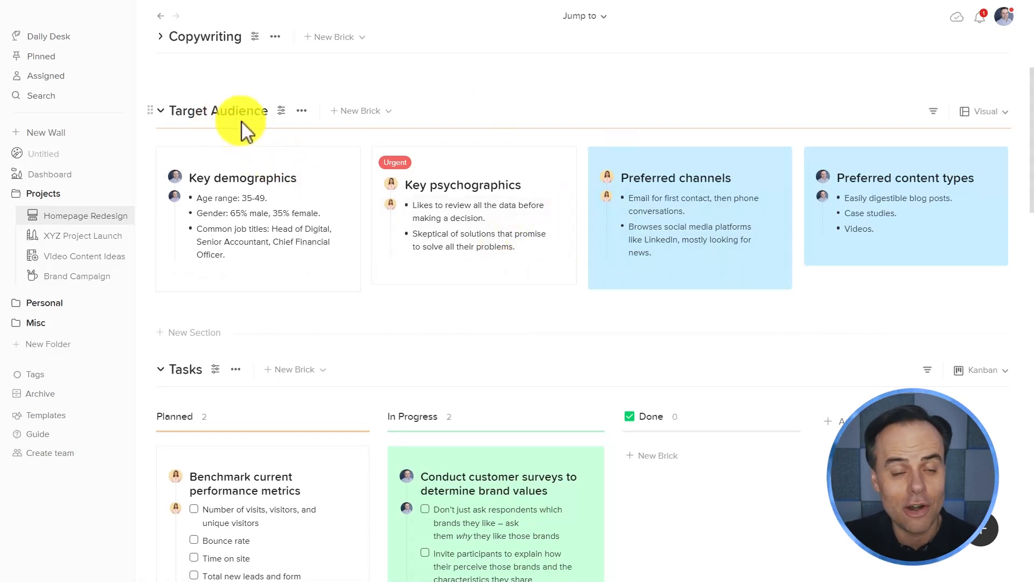
mouse_move(627, 221)
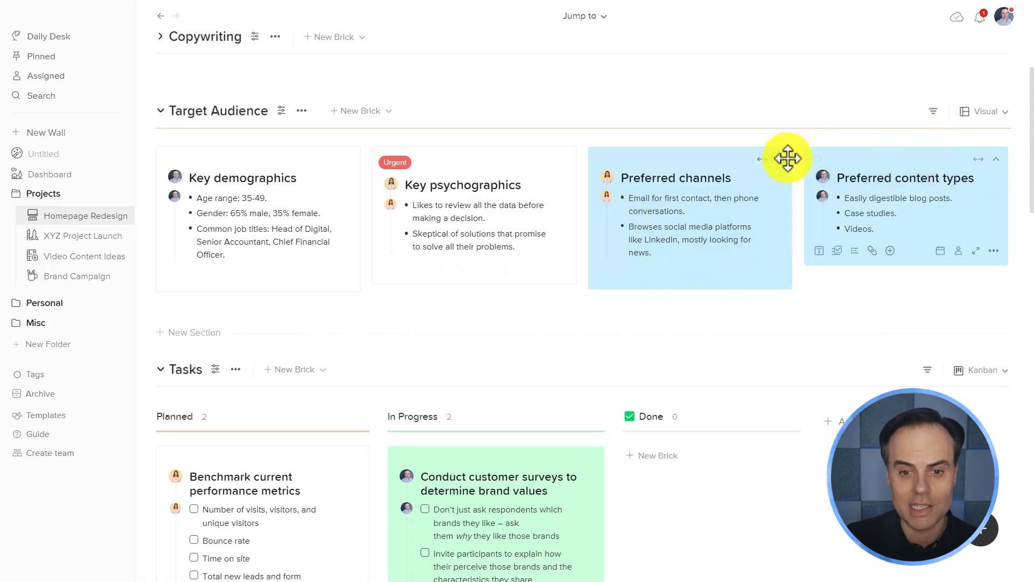
Drag the 'Define buyer personas' brick from In Progress to the Done column
scroll("down", 3)
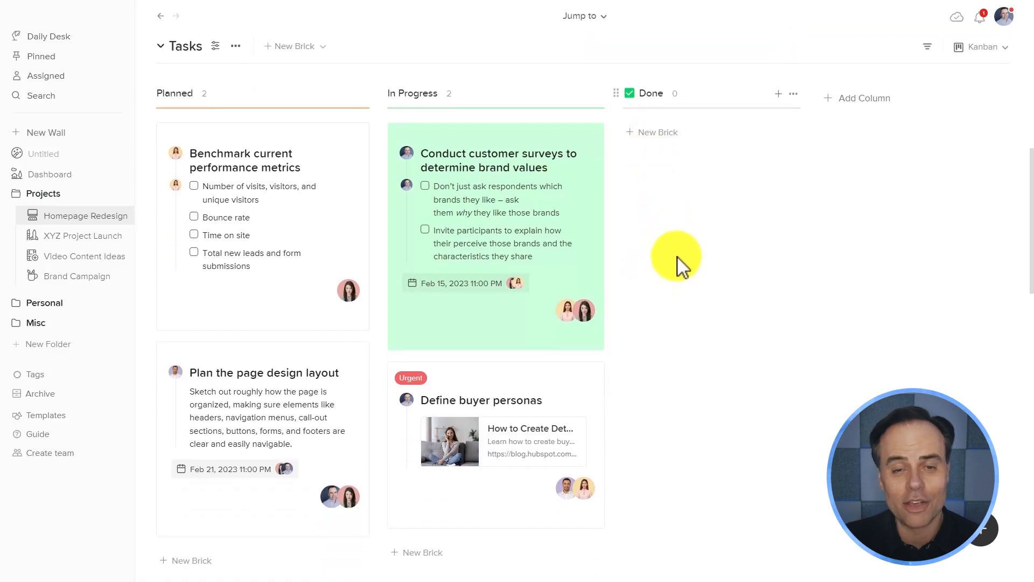
mouse_move(432, 214)
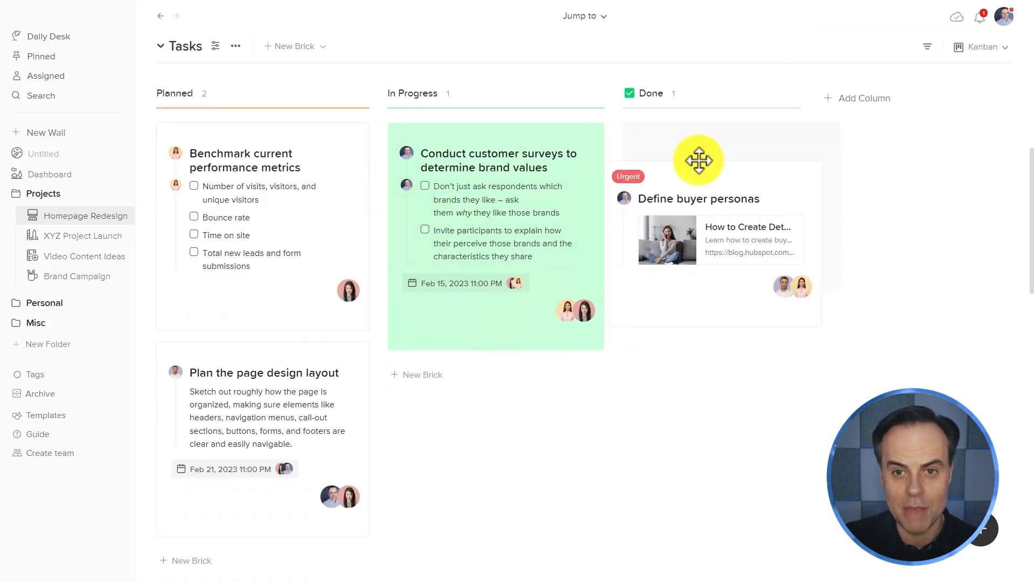
scroll("up", 3)
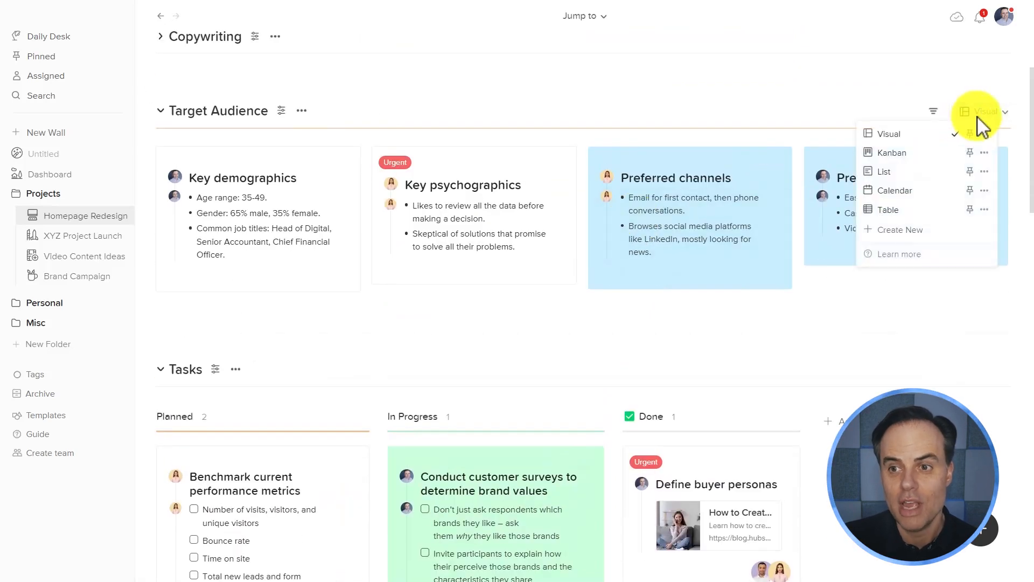
Try List and Calendar views for Target Audience, then settle on the Table layout
left_click(884, 172)
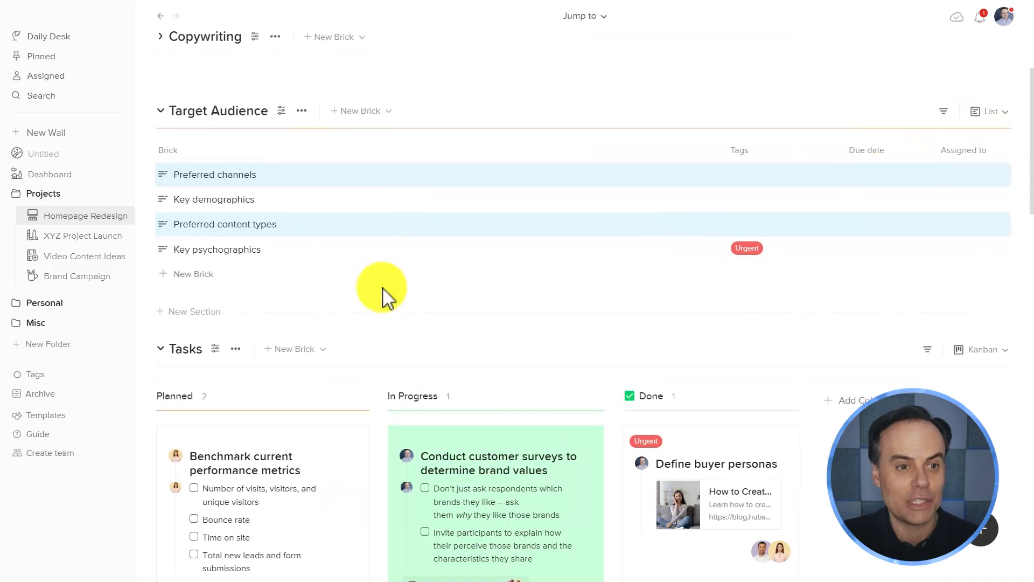
left_click(990, 111)
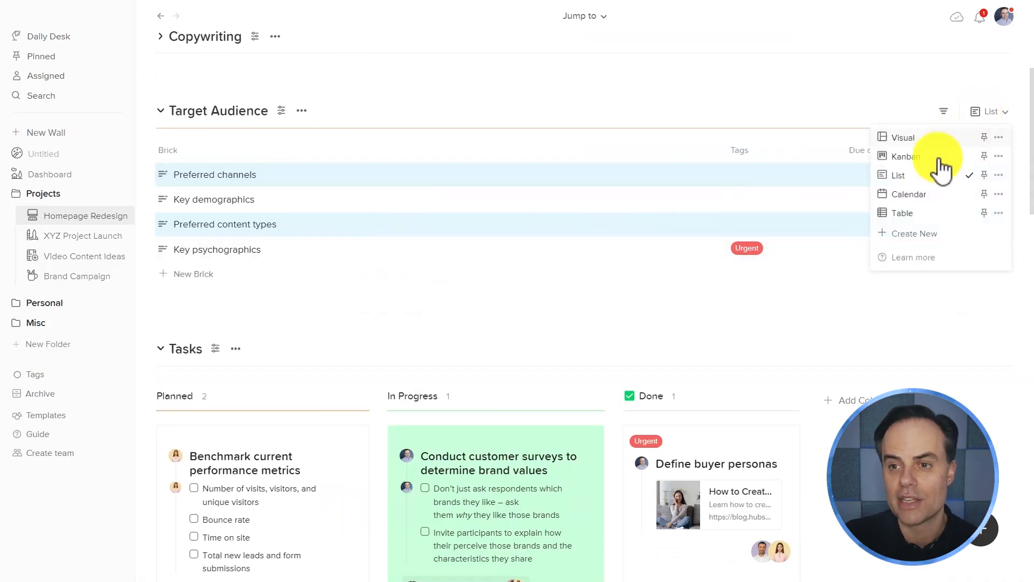
left_click(910, 193)
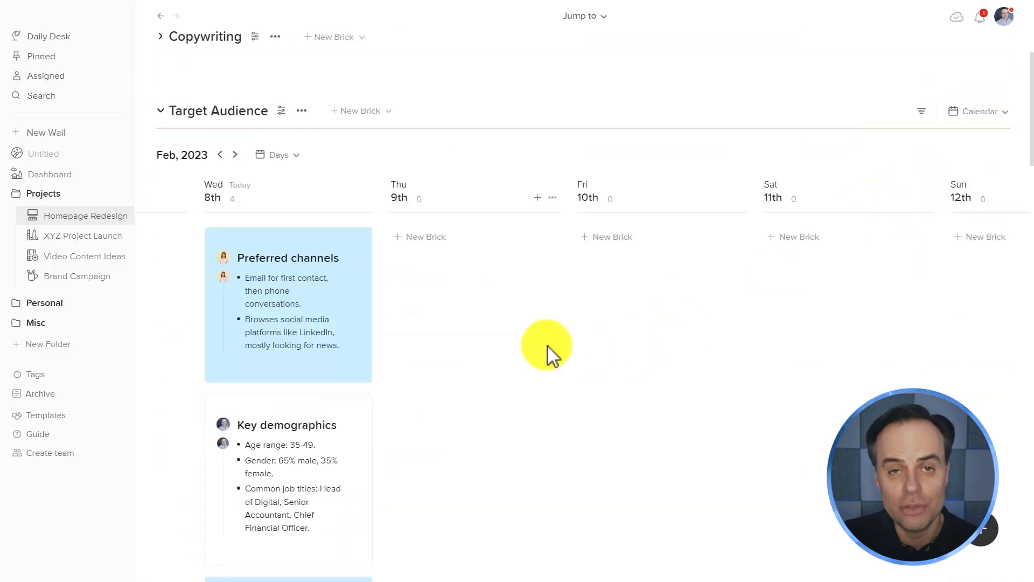
mouse_move(983, 111)
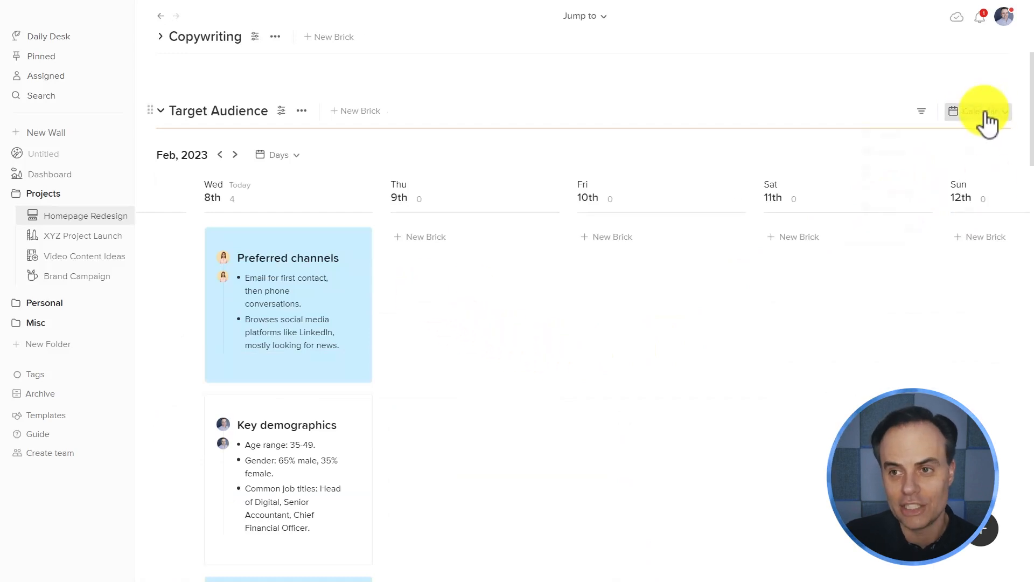
left_click(984, 111)
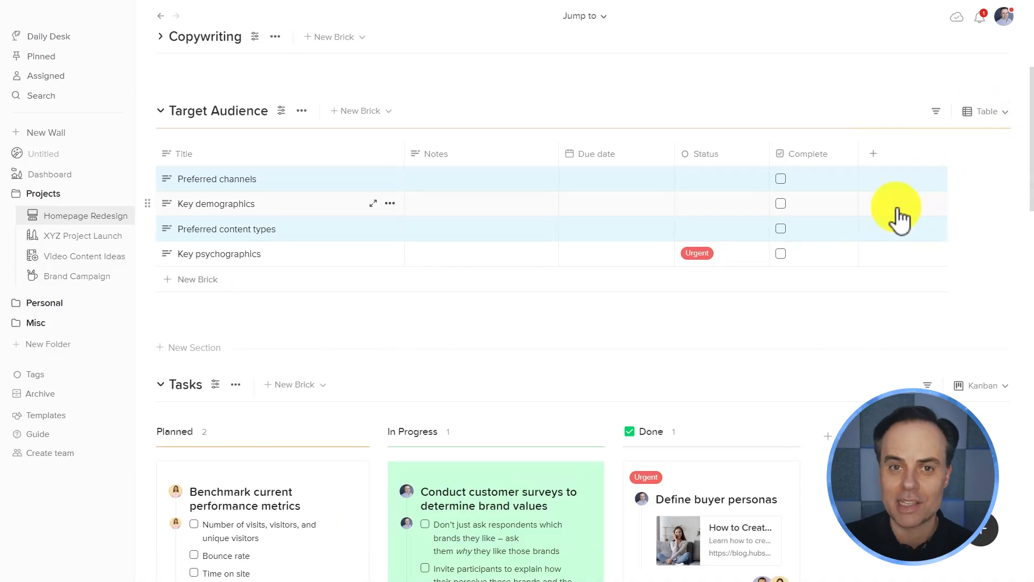
mouse_move(433, 254)
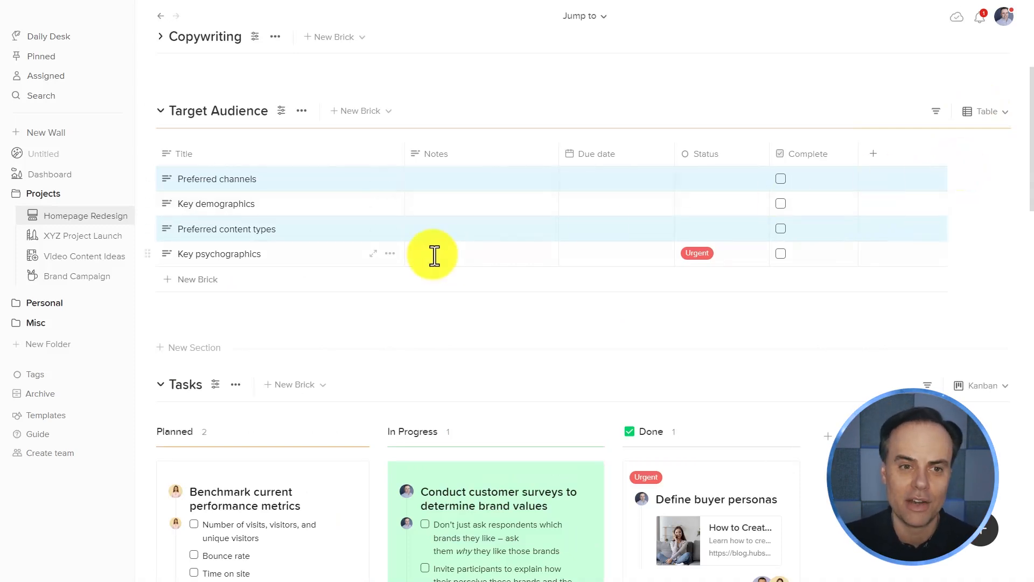
scroll("up", 3)
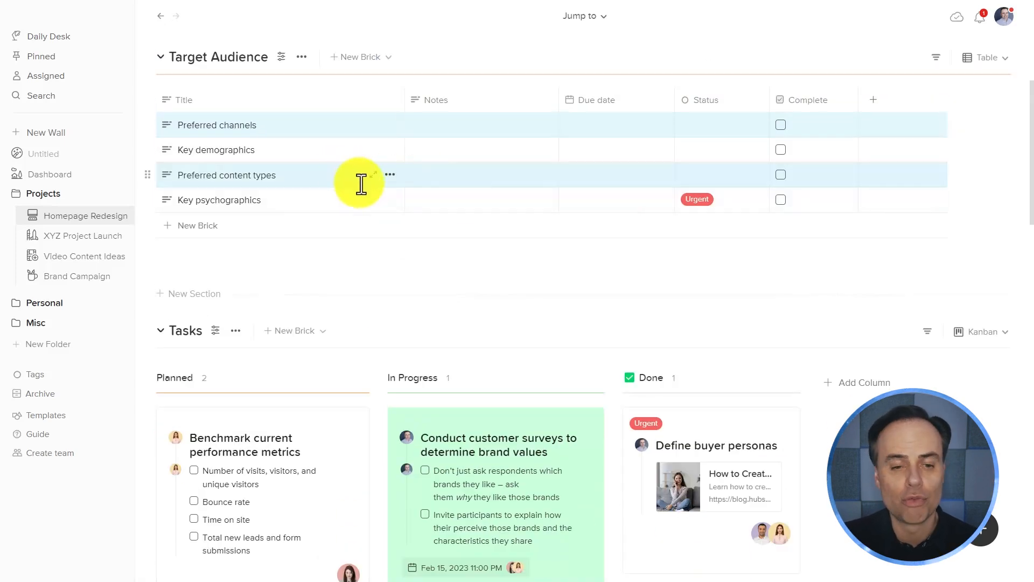
scroll("down", 3)
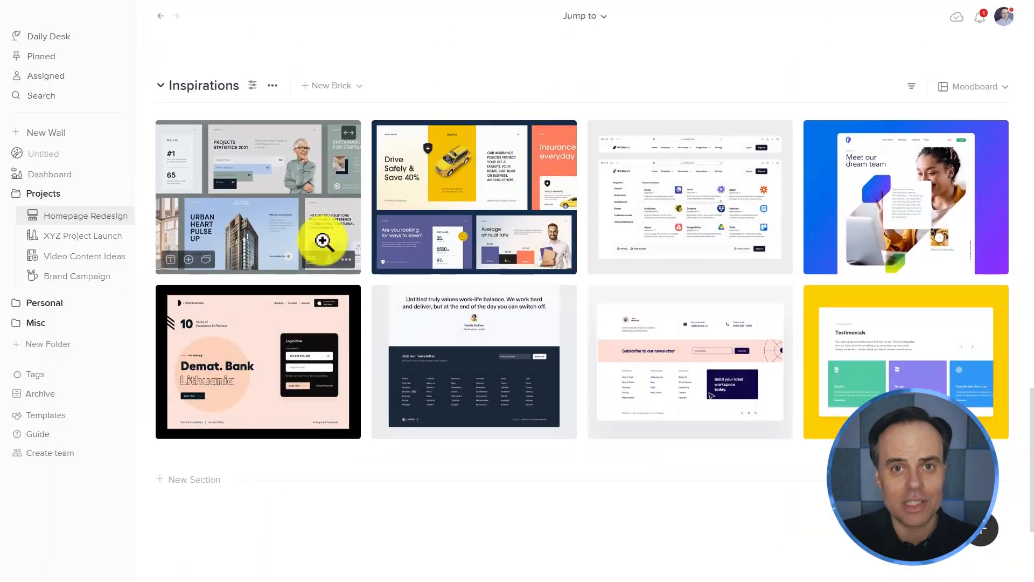
mouse_move(600, 72)
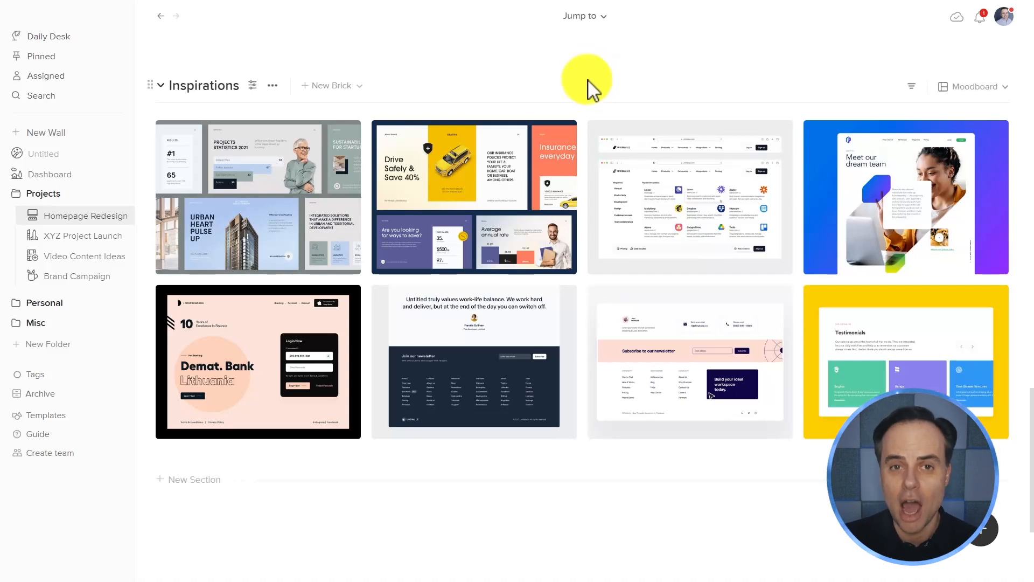
mouse_move(690, 198)
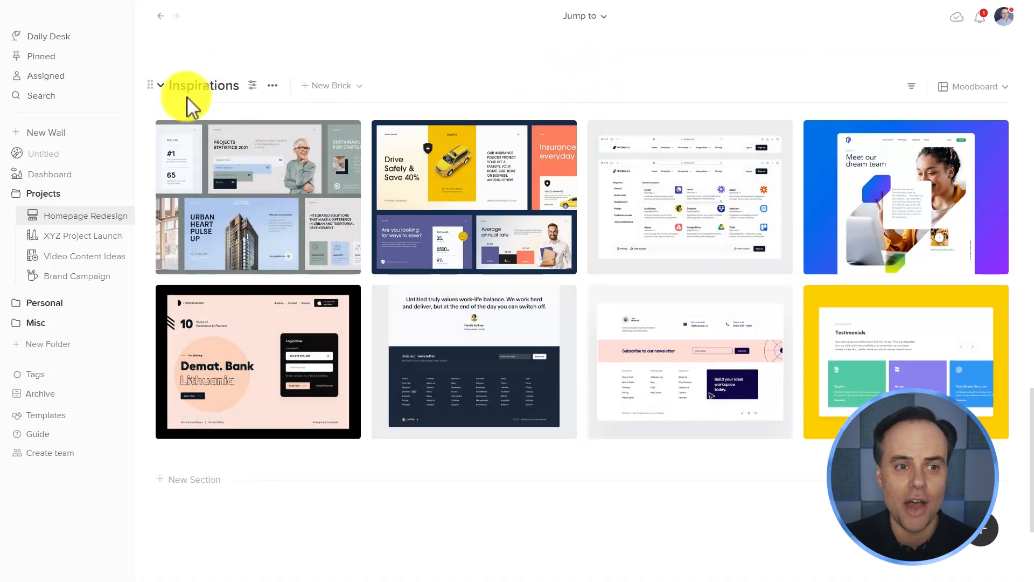
left_click(473, 198)
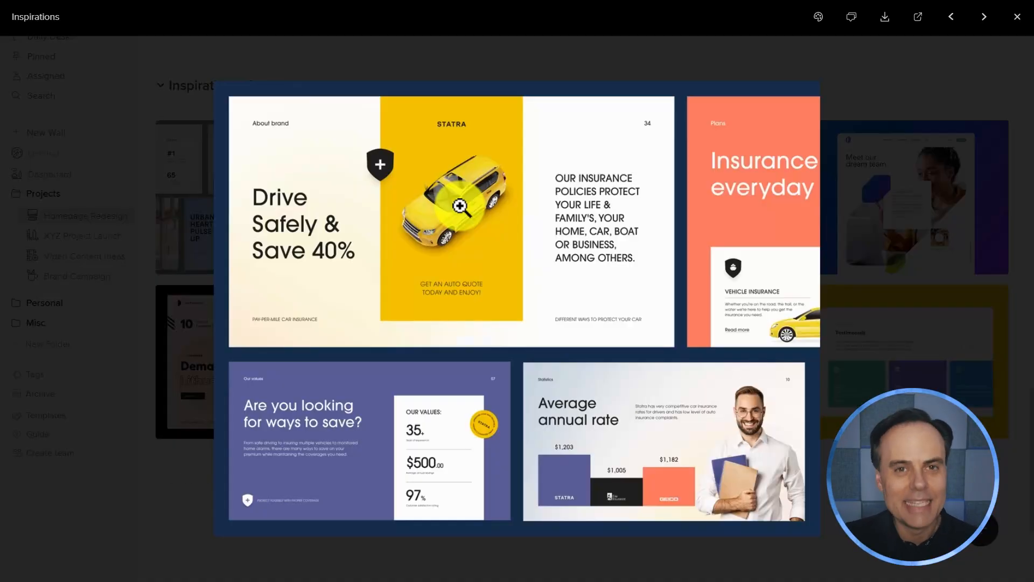
left_click(851, 16)
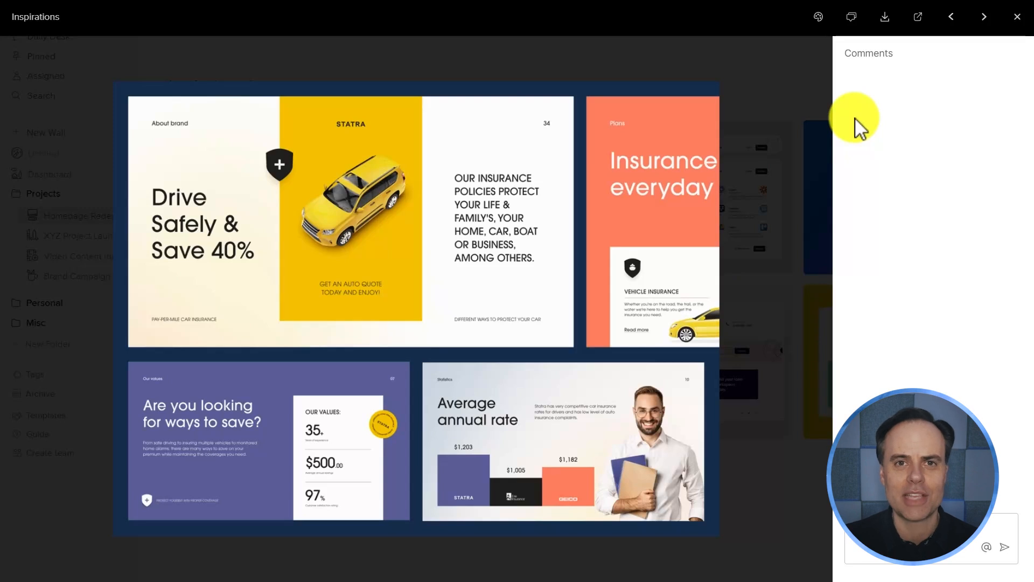
left_click(1016, 16)
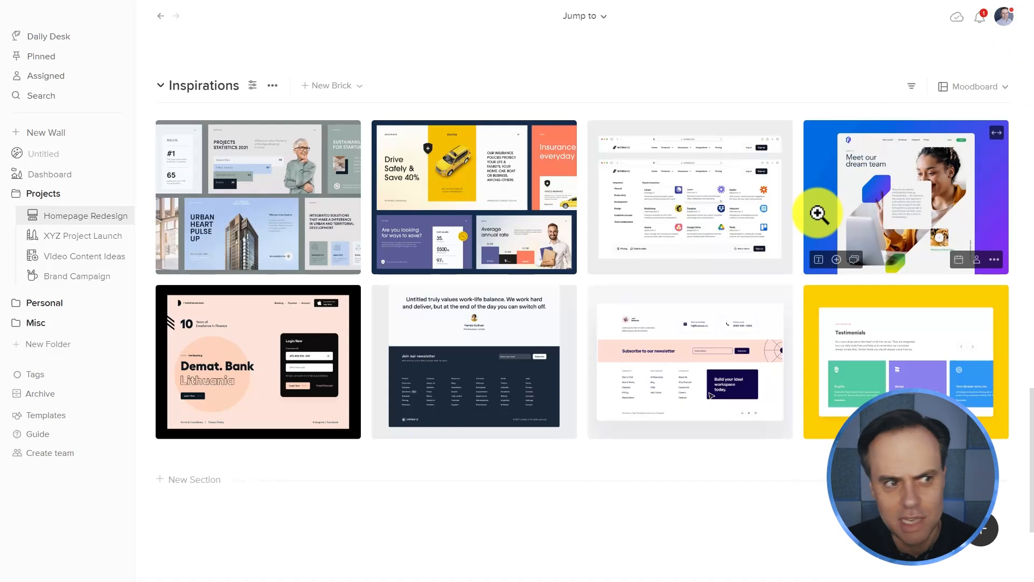
mouse_move(874, 203)
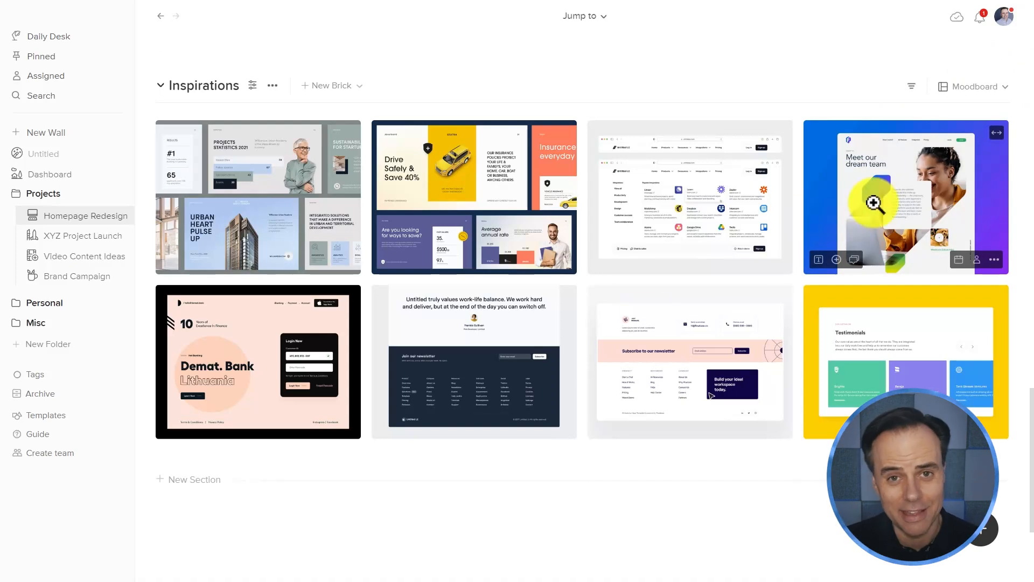
scroll("up", 3)
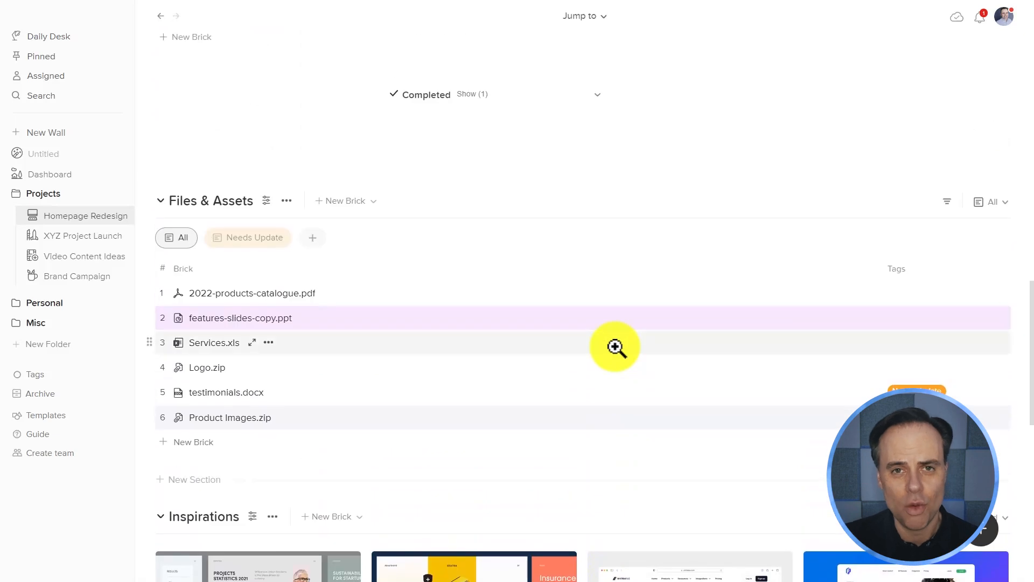
scroll("down", 3)
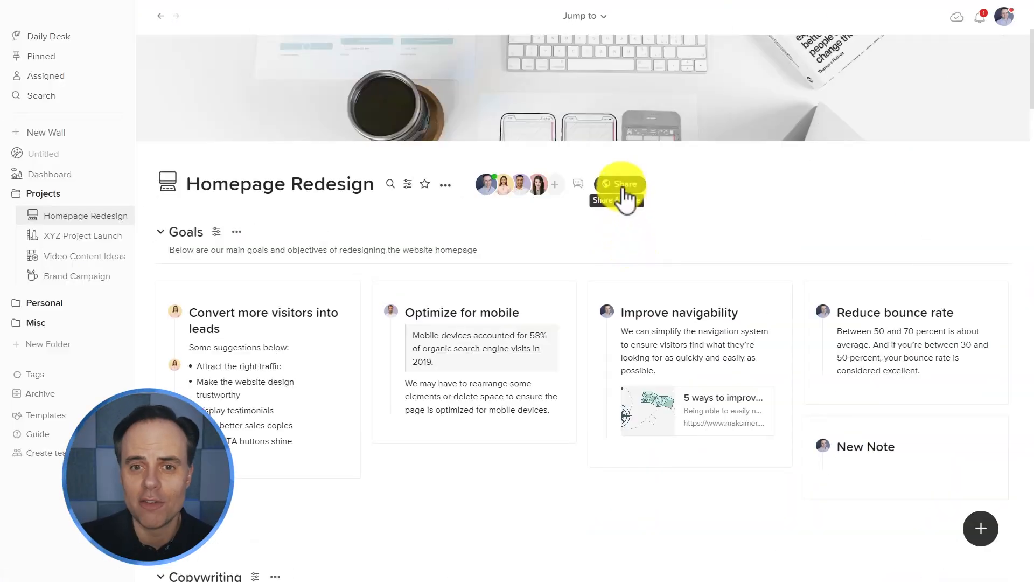
In Share & Invite, switch on the view-only Shareable Link for the wall
left_click(619, 183)
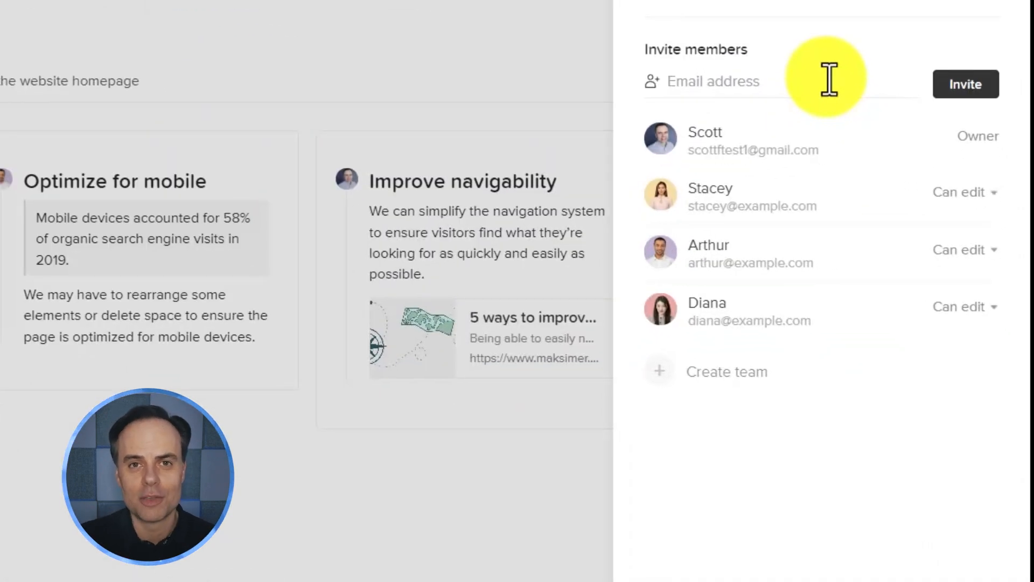
mouse_move(790, 89)
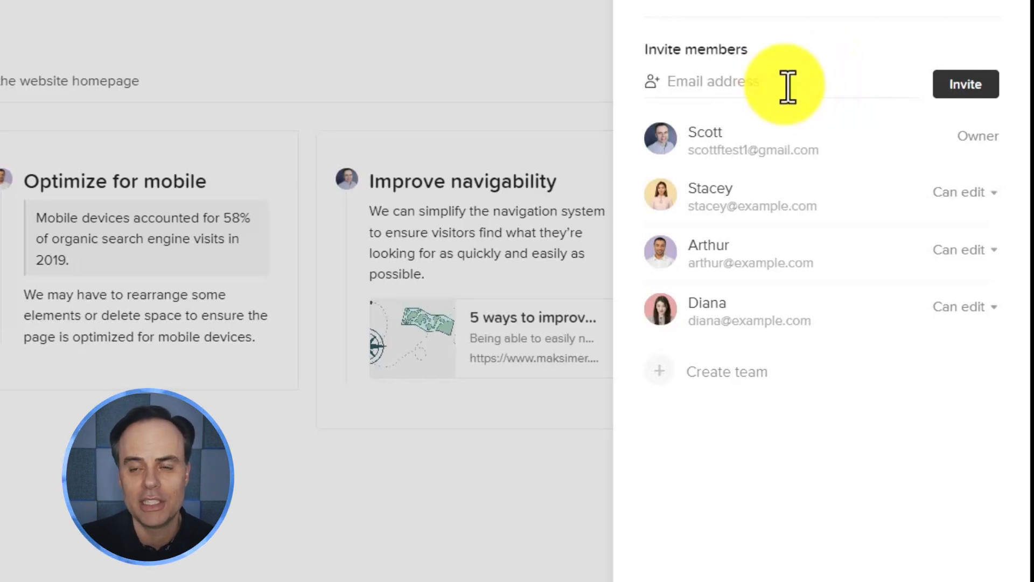
left_click(964, 191)
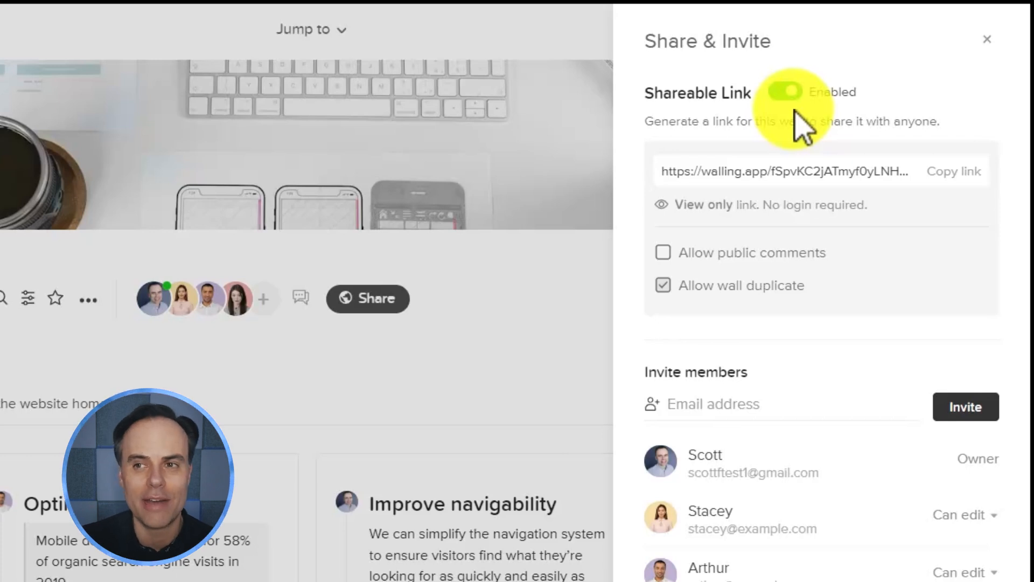
left_click(986, 39)
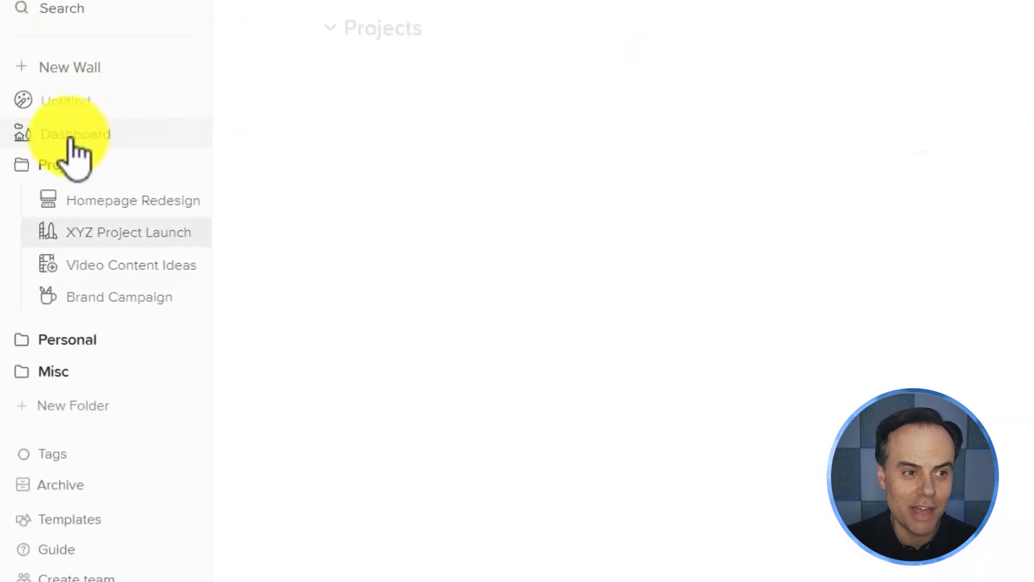
Show the Dashboard wall with its Planned, Current and Finished project columns
left_click(66, 164)
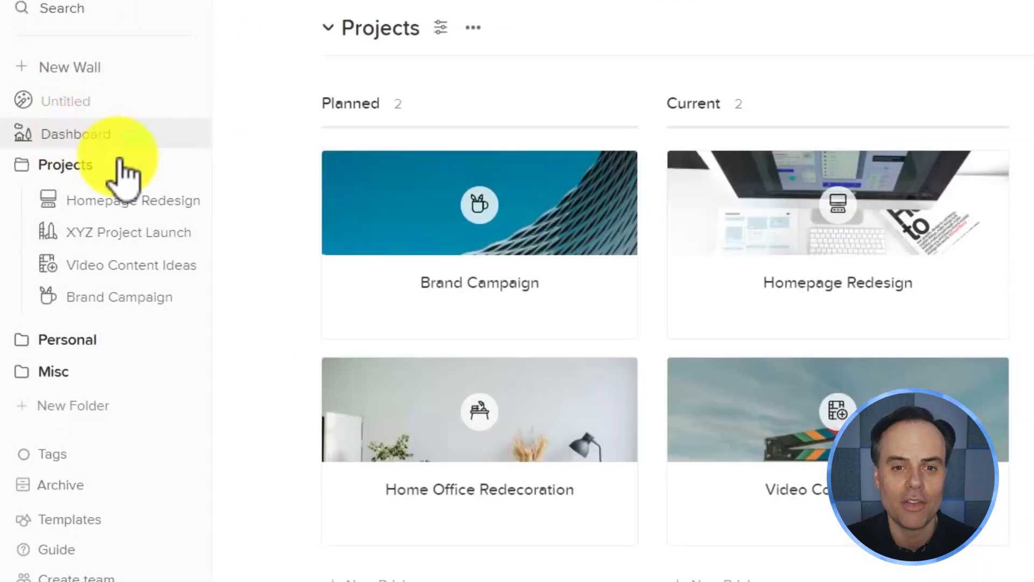
mouse_move(911, 264)
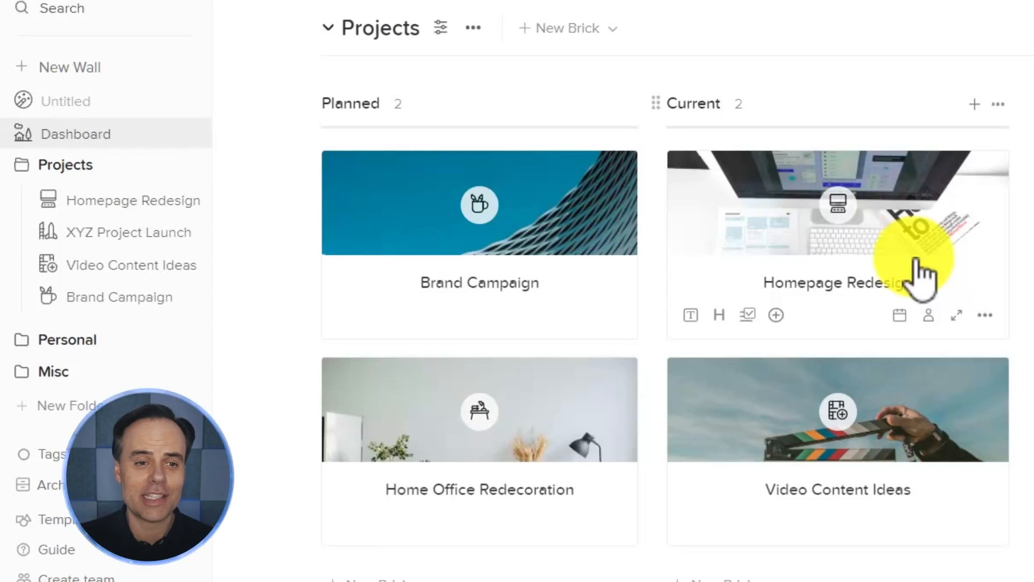
mouse_move(749, 491)
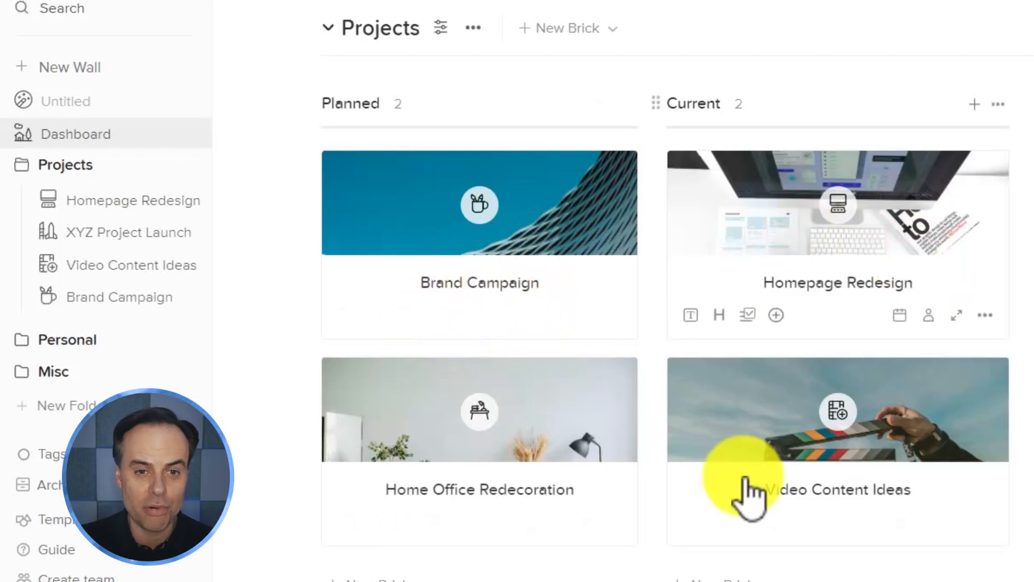
mouse_move(742, 432)
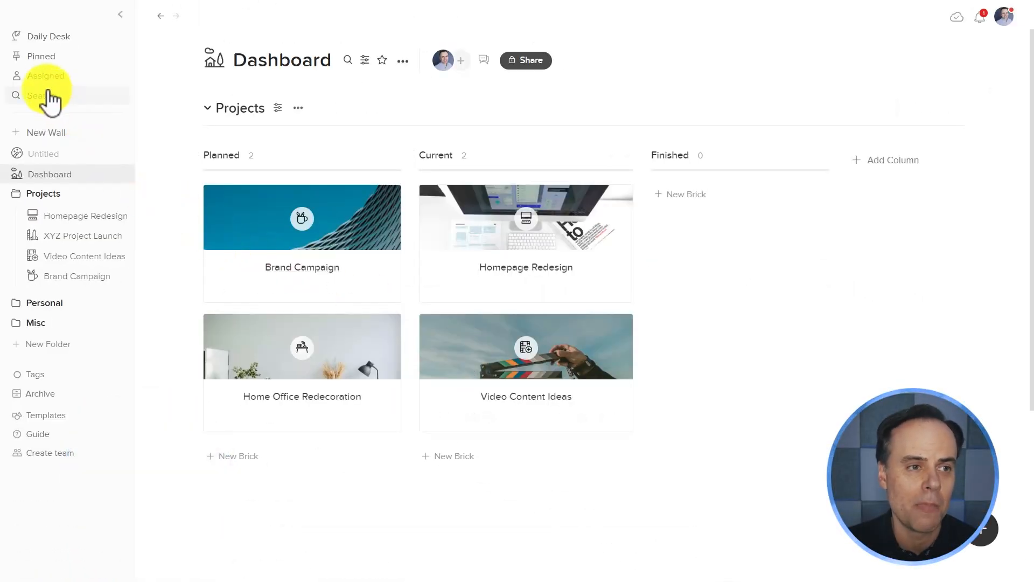
Show my Assigned tasks grouped into Overdue, Tomorrow and Some Day
left_click(43, 76)
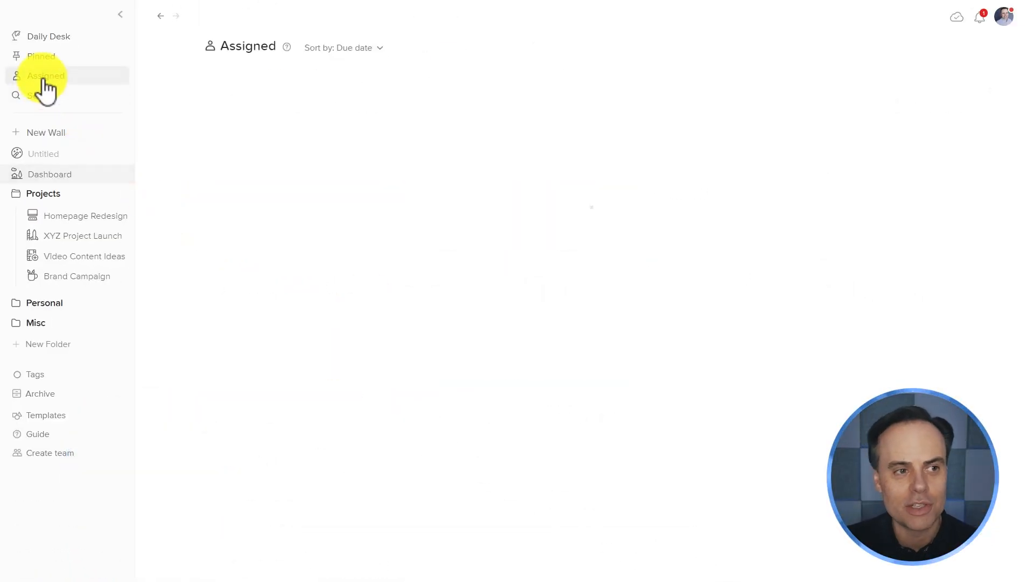
left_click(46, 75)
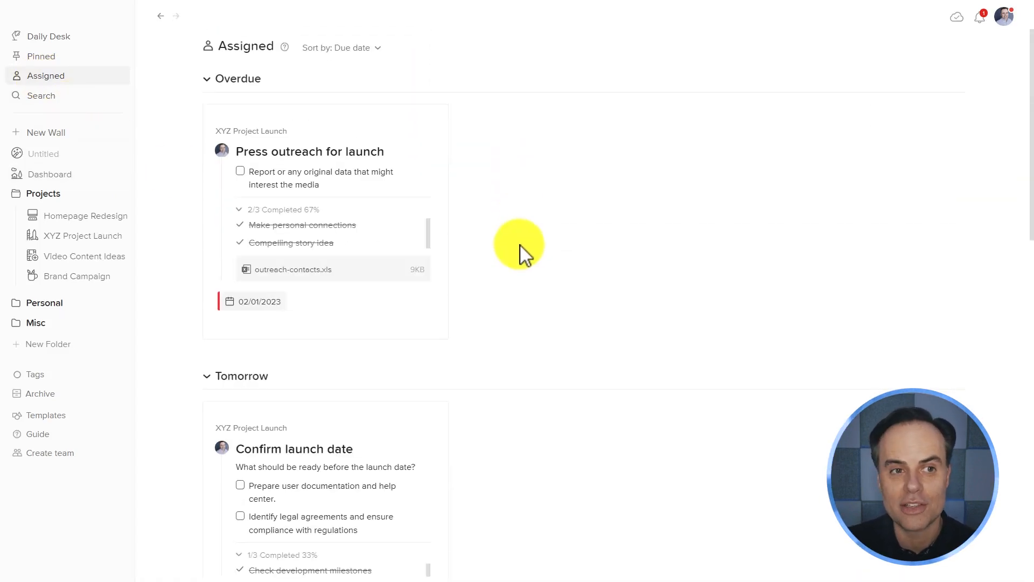
scroll("down", 3)
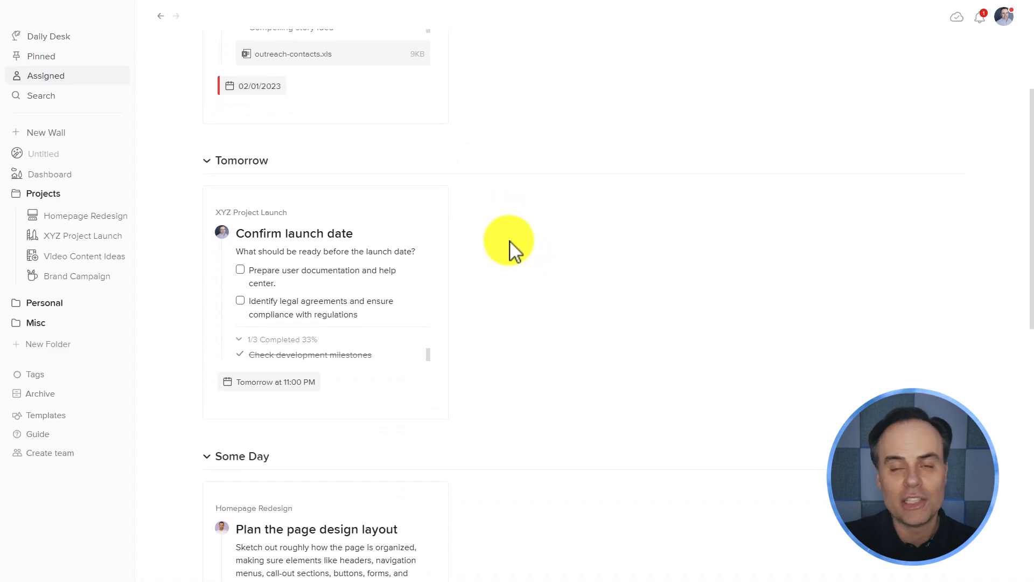